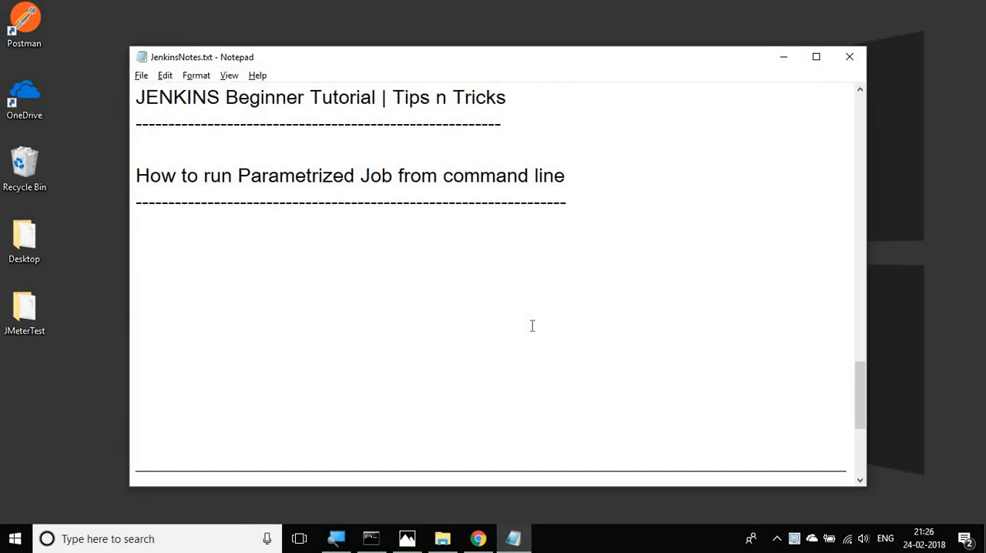
Step: Highlight the JenkinsNotes.txt title and both learning points, then minimize Notepad
{"action": "left_click_drag", "start_coordinate": [250, 175], "coordinate": [565, 175]}
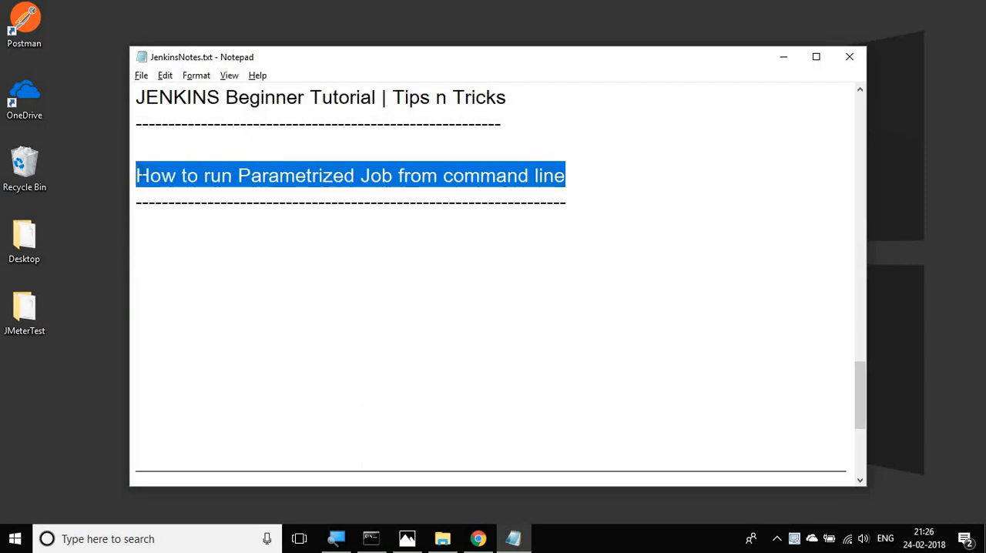
{"action": "left_click", "coordinate": [223, 237]}
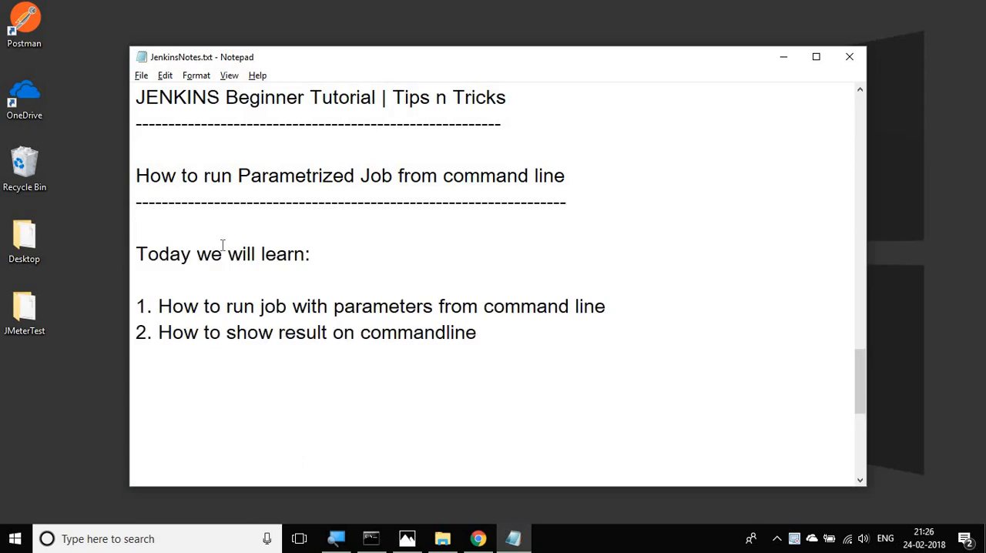
{"action": "left_click_drag", "start_coordinate": [181, 306], "coordinate": [260, 306]}
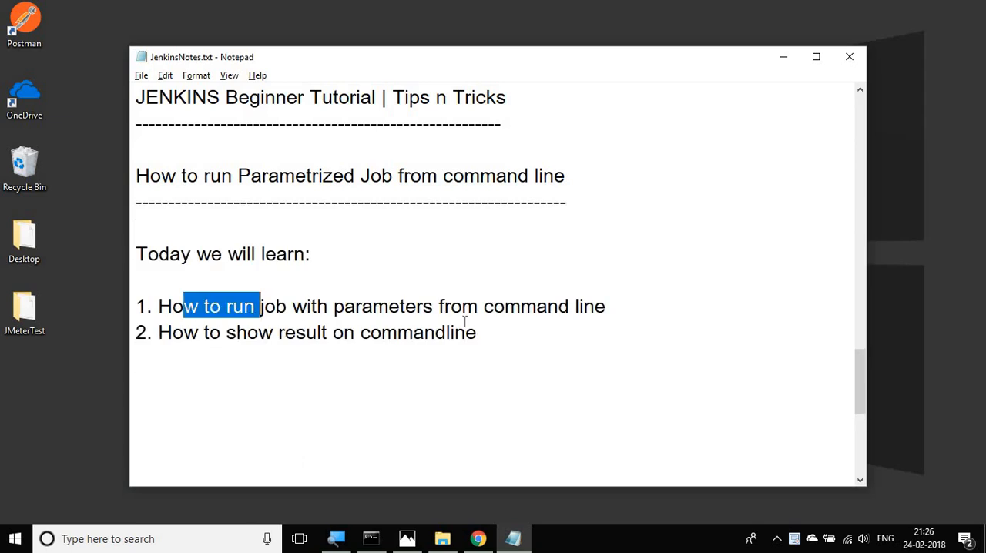
{"action": "left_click_drag", "start_coordinate": [260, 306], "coordinate": [605, 306]}
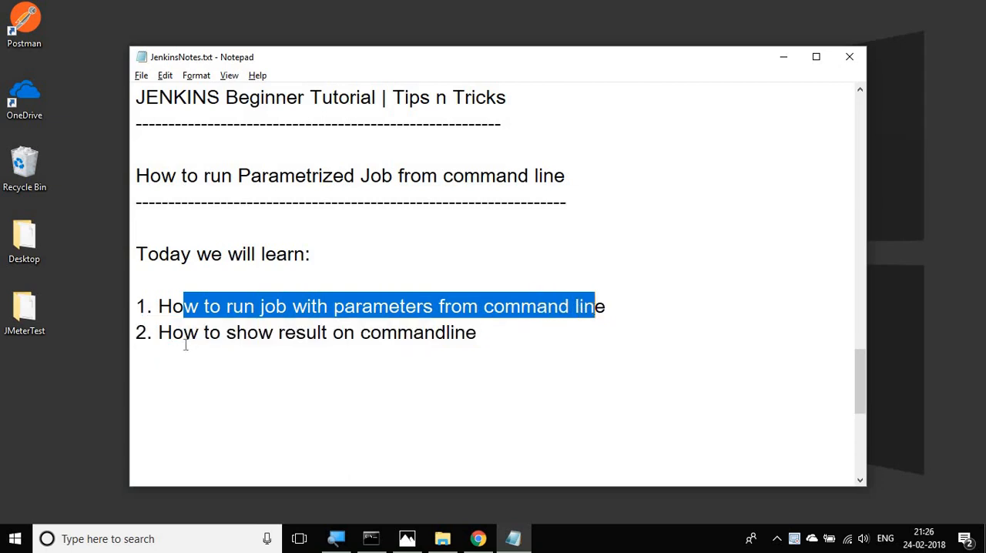
{"action": "left_click_drag", "start_coordinate": [171, 332], "coordinate": [435, 332]}
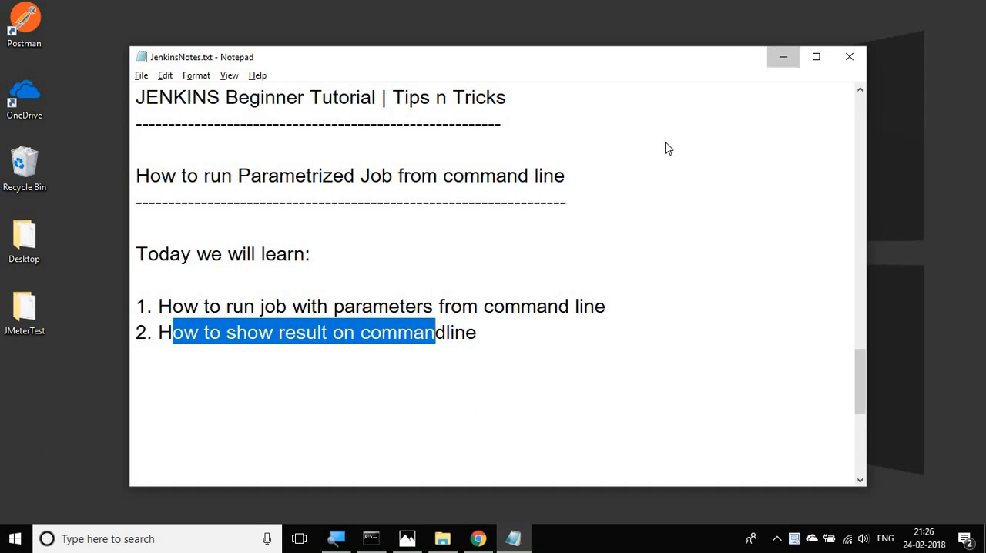
{"action": "left_click", "coordinate": [477, 539]}
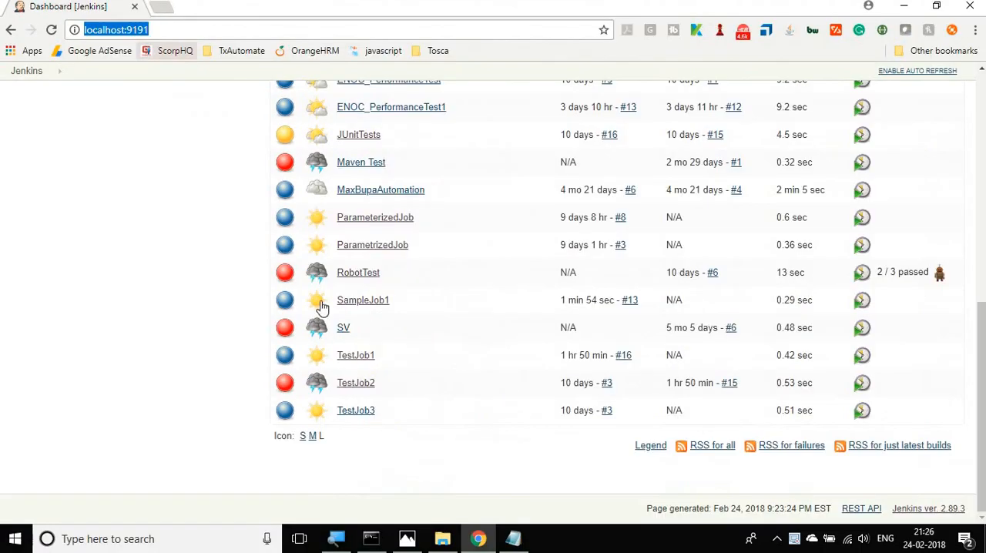
{"action": "mouse_move", "coordinate": [362, 300]}
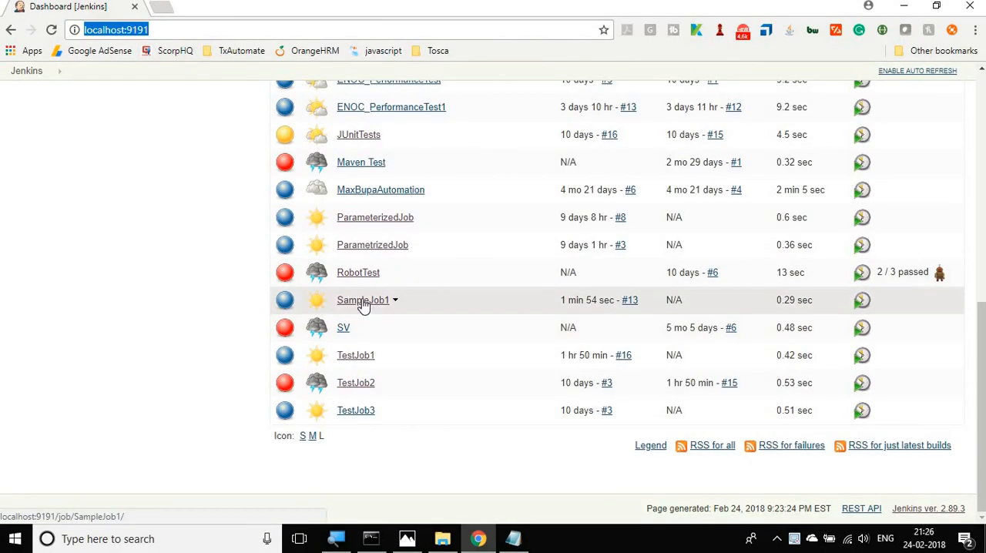
Step: Open SampleJob1's Configure page and show its Execute Windows batch command build step
{"action": "left_click", "coordinate": [362, 300]}
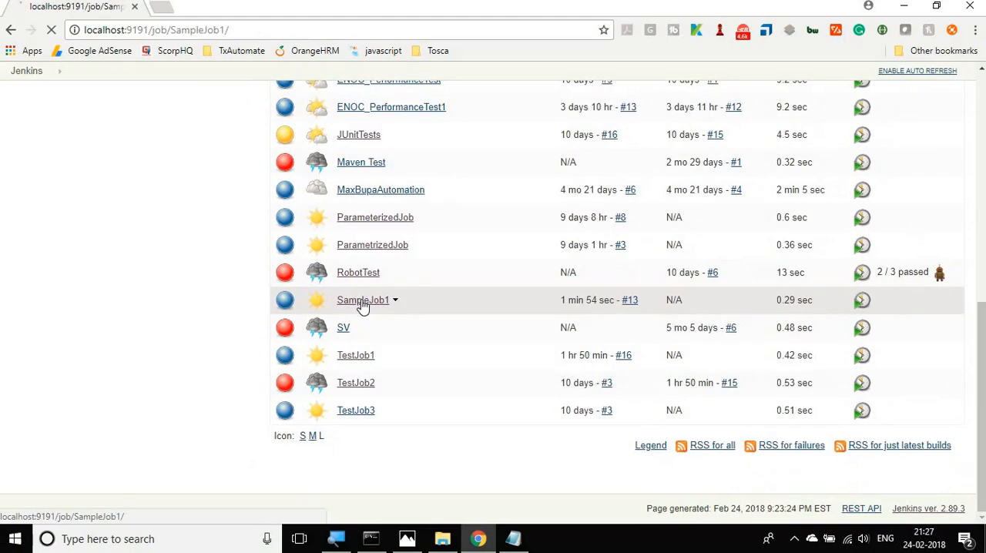
{"action": "left_click", "coordinate": [362, 299]}
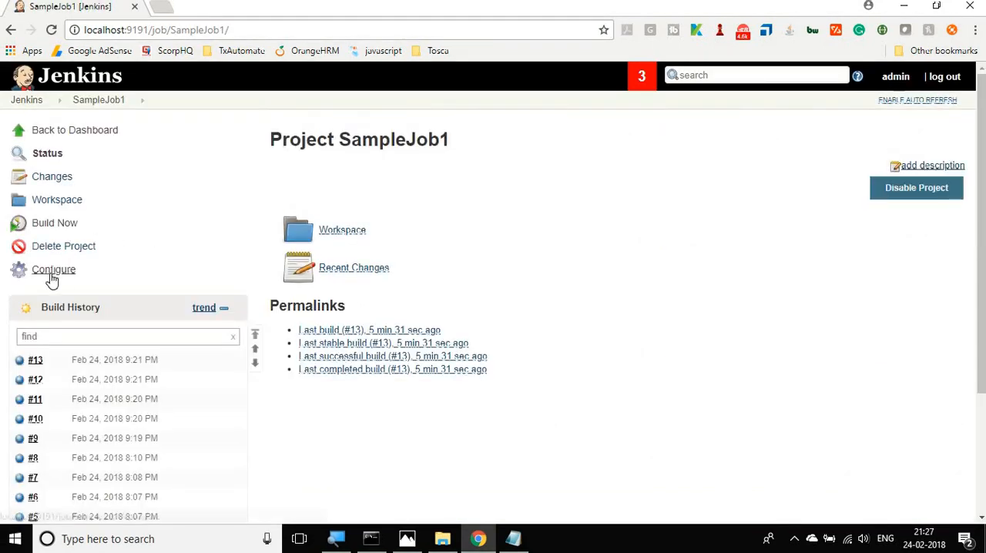
{"action": "left_click", "coordinate": [53, 269]}
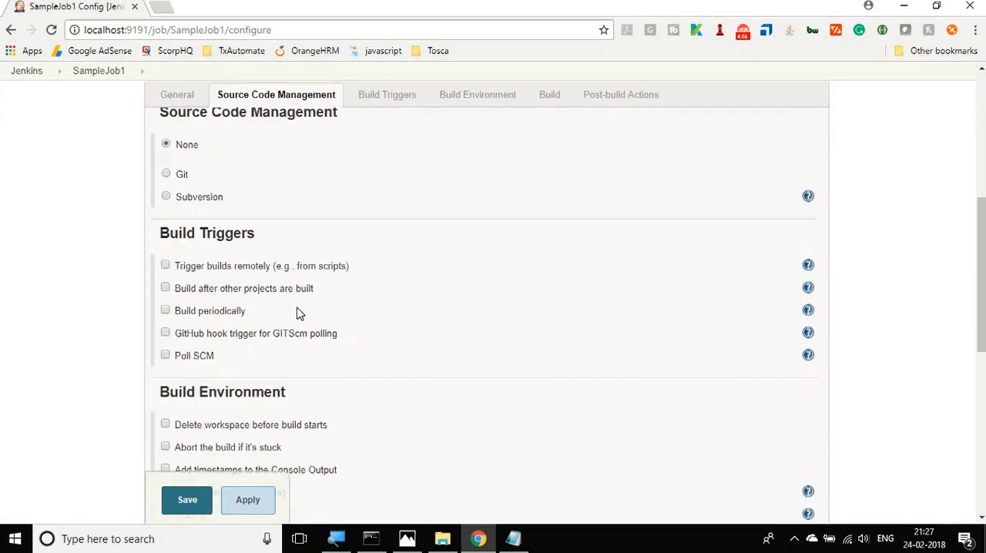
{"action": "left_click", "coordinate": [549, 94]}
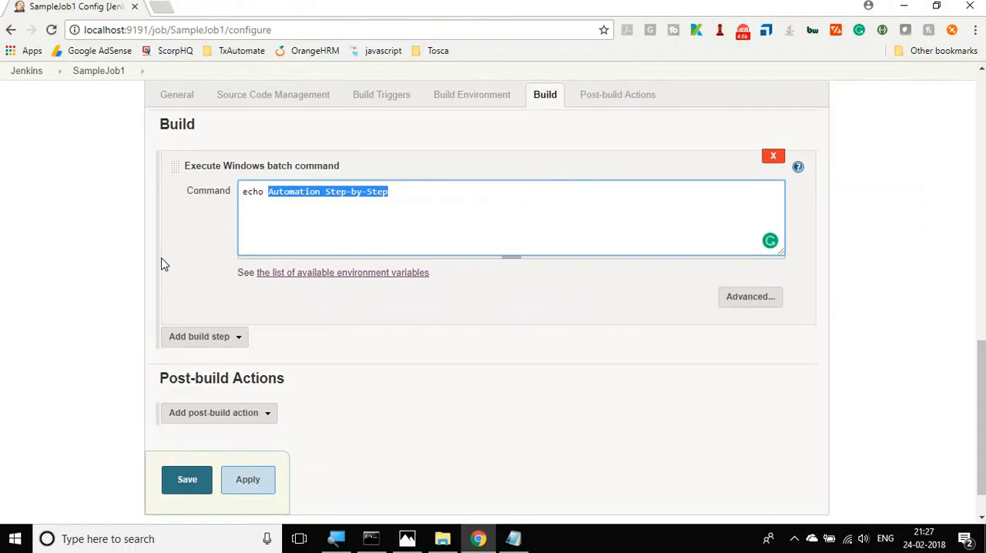
Step: Tick 'This project is parameterized' and add a String Parameter named MESSAGE
{"action": "left_click", "coordinate": [177, 94]}
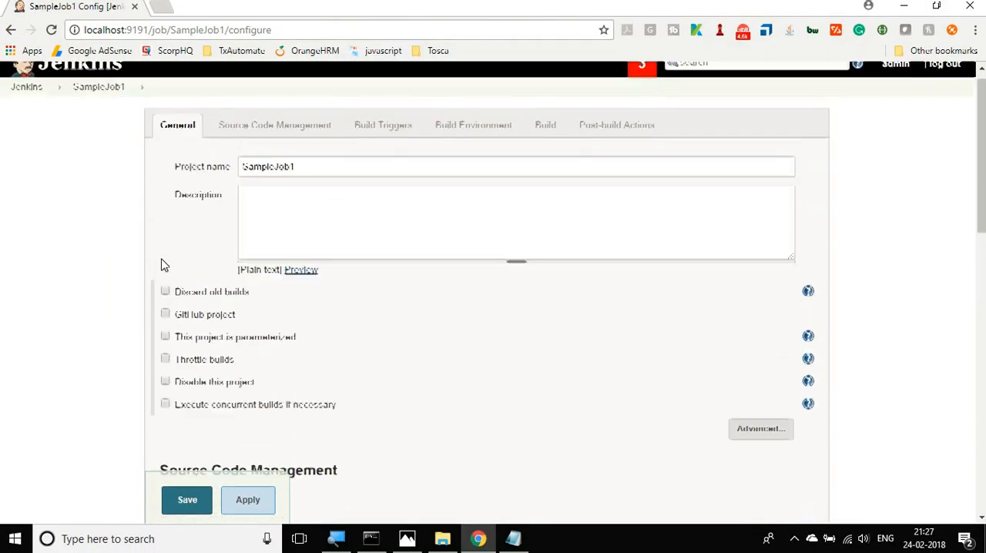
{"action": "scroll", "scroll_direction": "down", "scroll_amount": 3}
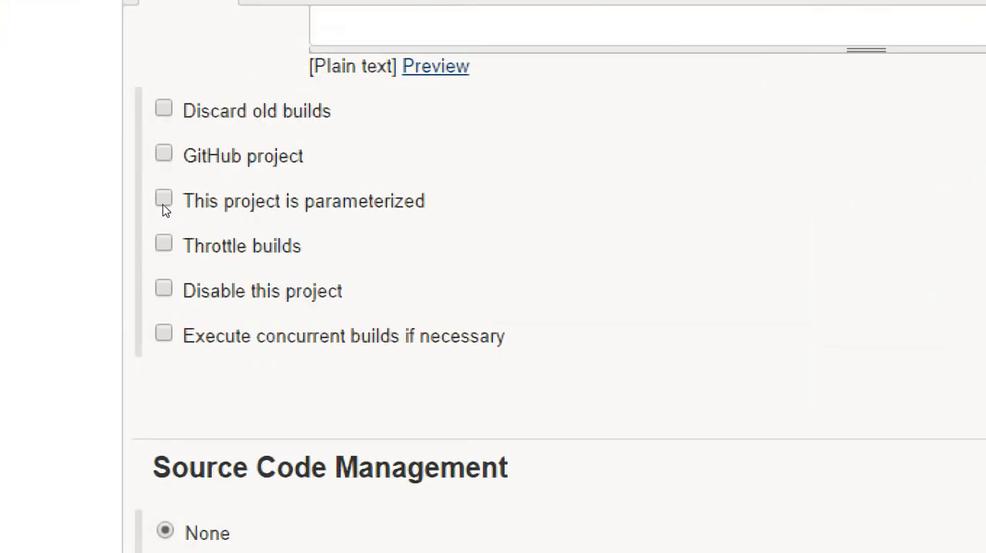
{"action": "left_click", "coordinate": [163, 200]}
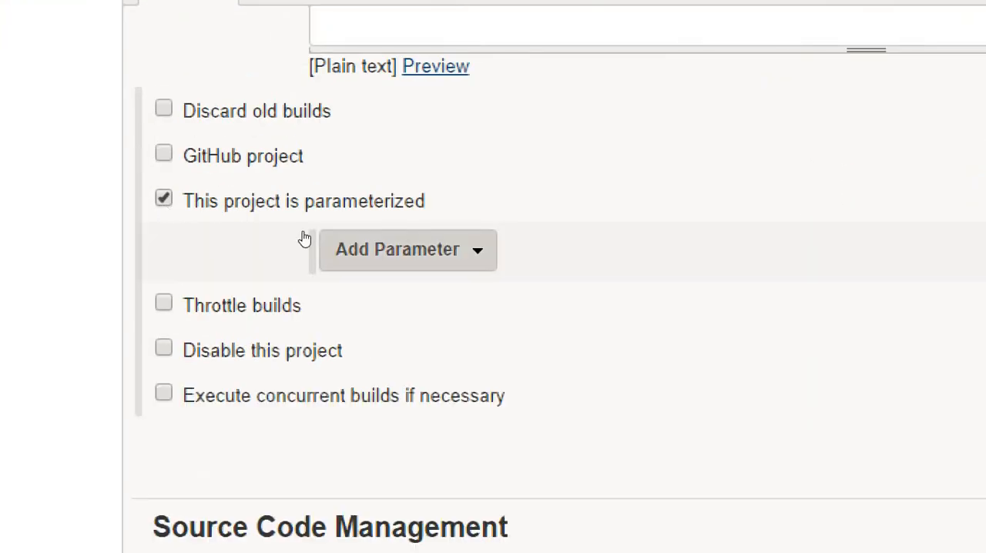
{"action": "left_click", "coordinate": [397, 249]}
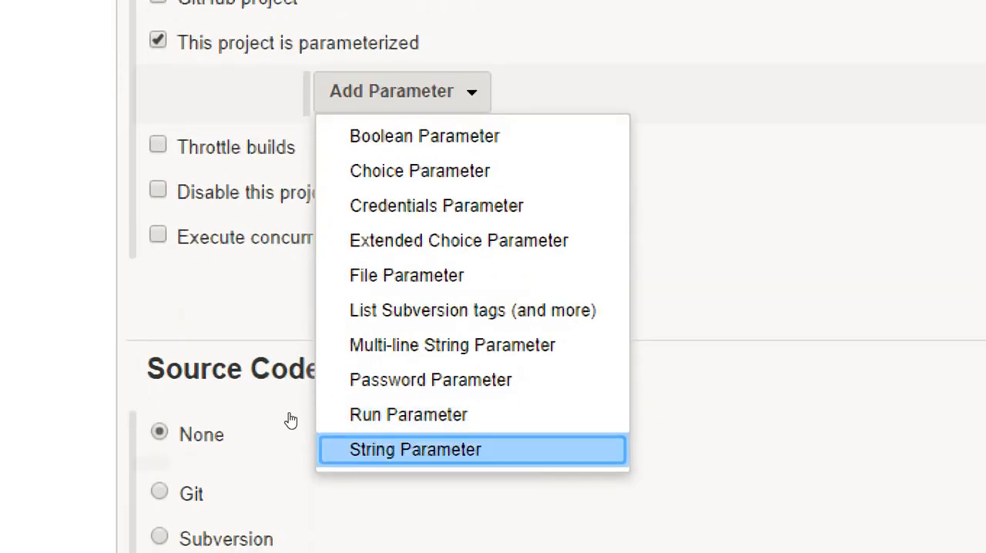
{"action": "left_click", "coordinate": [414, 449]}
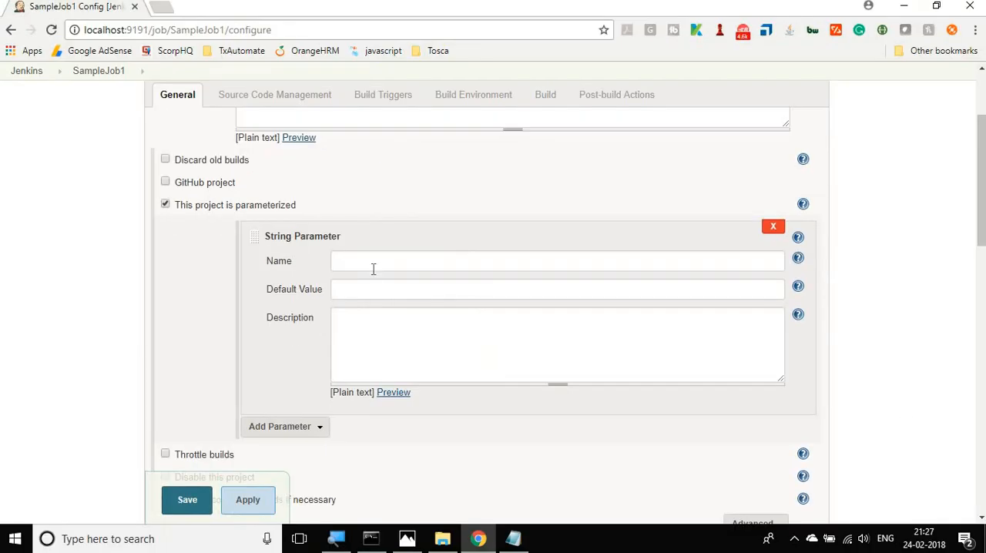
{"action": "type", "text": "MESSAGE"}
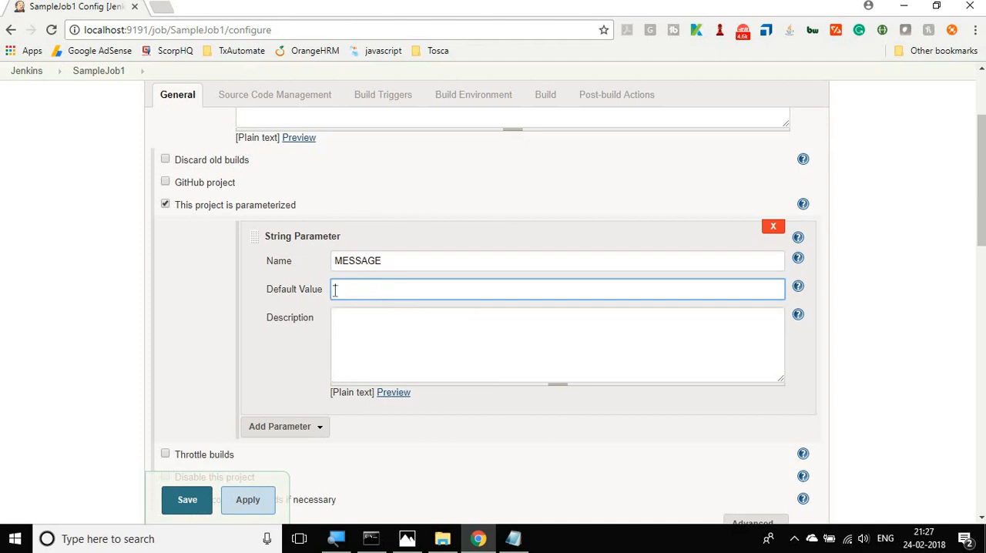
{"action": "scroll", "scroll_direction": "down", "scroll_amount": 3}
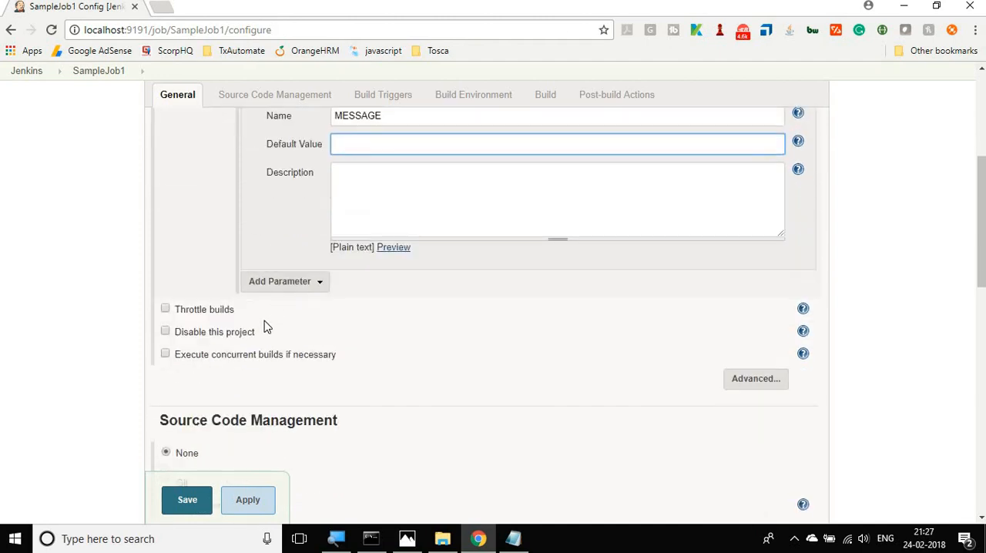
{"action": "left_click", "coordinate": [545, 94]}
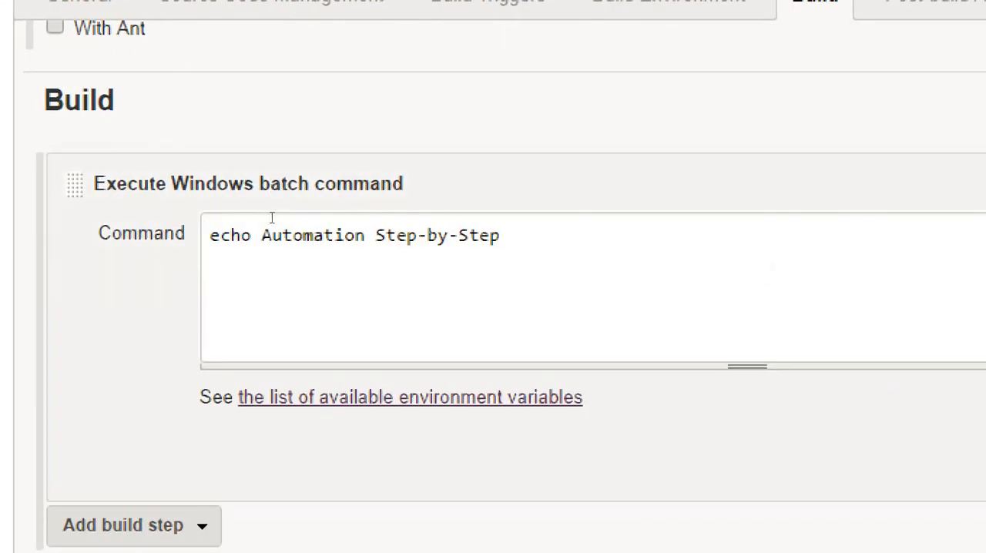
Step: Replace the echoed 'Automation Step-by-Step' text with the %MESSAGE% variable reference
{"action": "left_click_drag", "start_coordinate": [262, 235], "coordinate": [499, 235]}
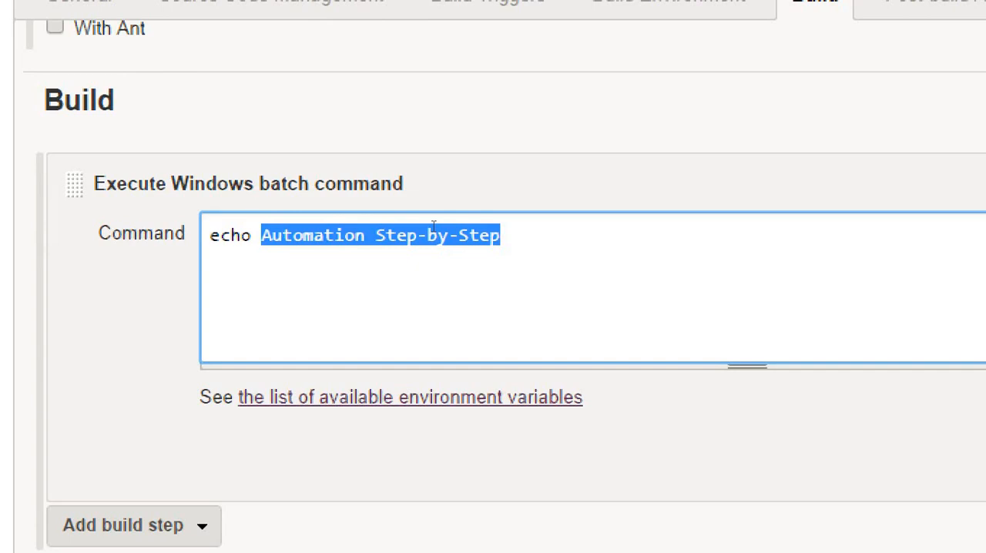
{"action": "type", "text": "%%"}
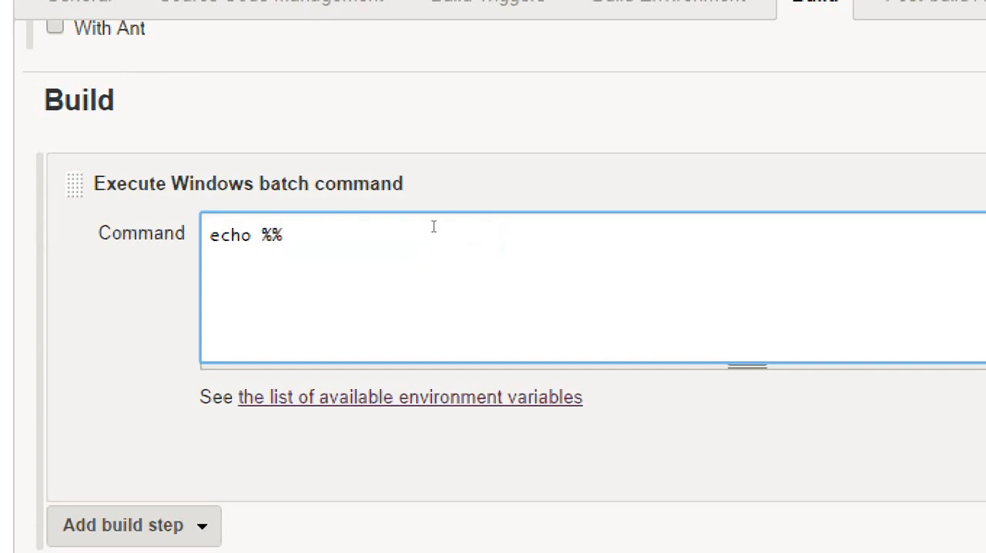
{"action": "type", "text": "MESSAGE"}
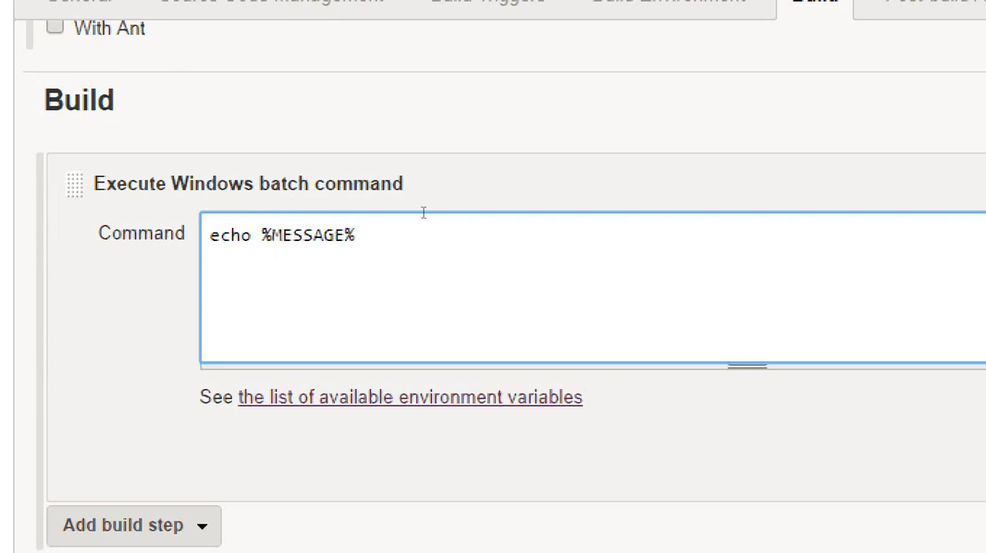
{"action": "mouse_move", "coordinate": [267, 216]}
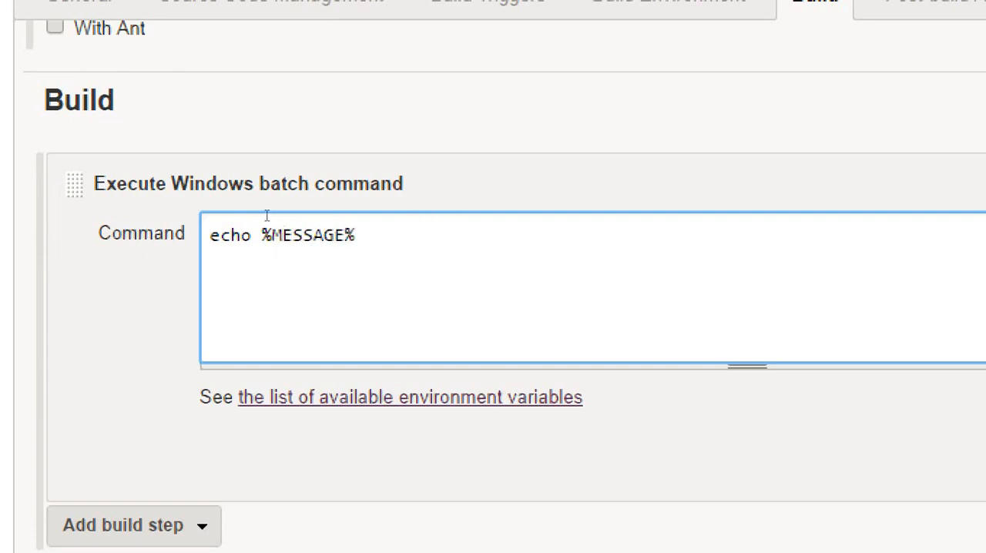
{"action": "double_click", "coordinate": [306, 235]}
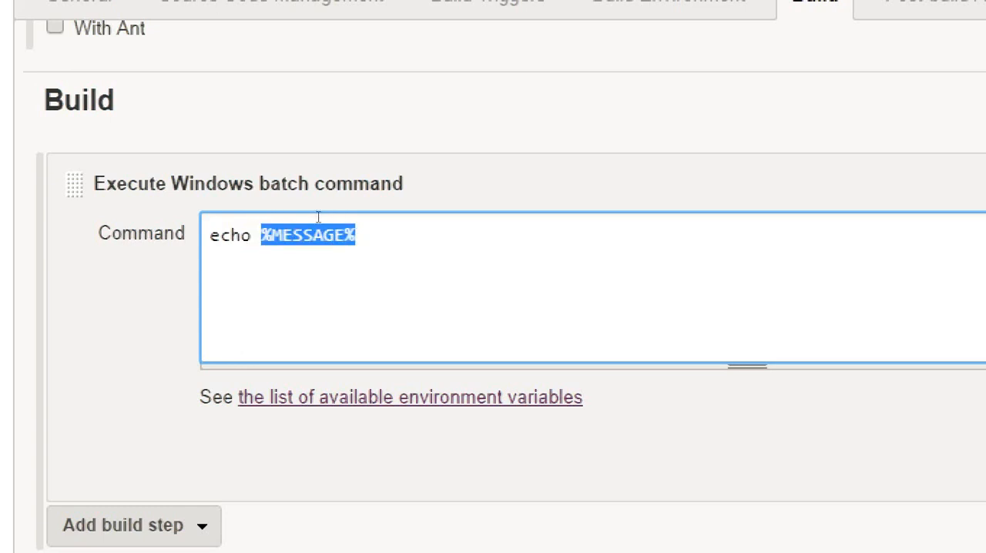
{"action": "type", "text": "$"}
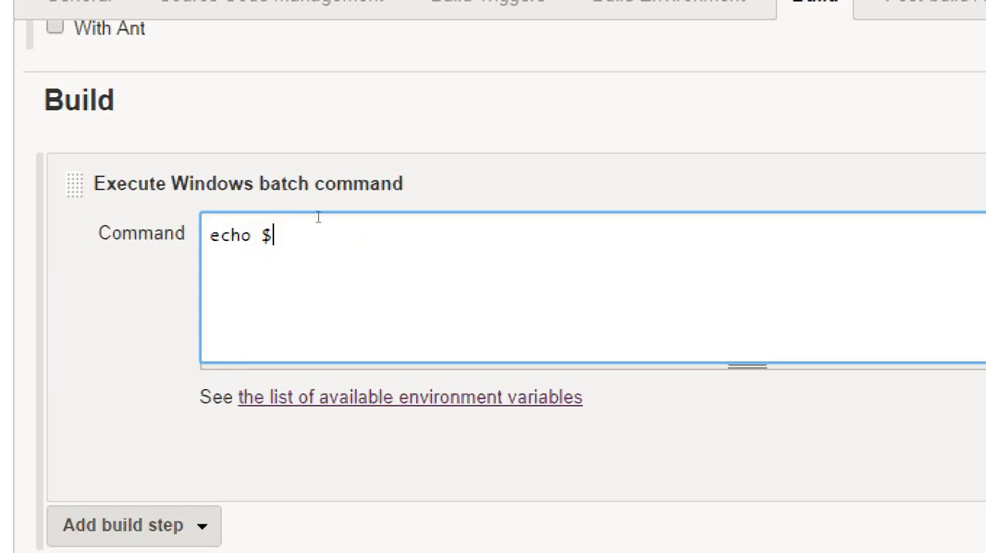
{"action": "type", "text": "MESS"}
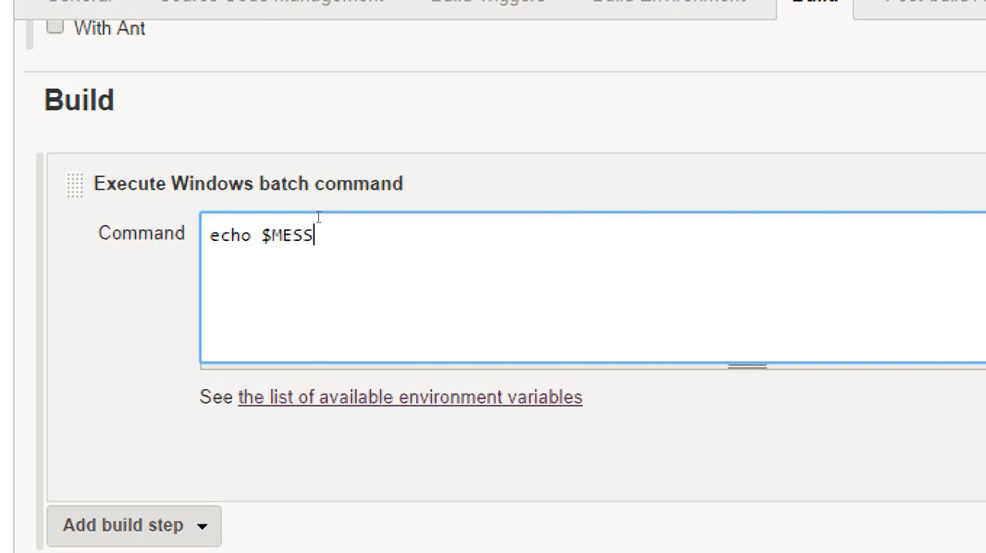
{"action": "type", "text": "AGE"}
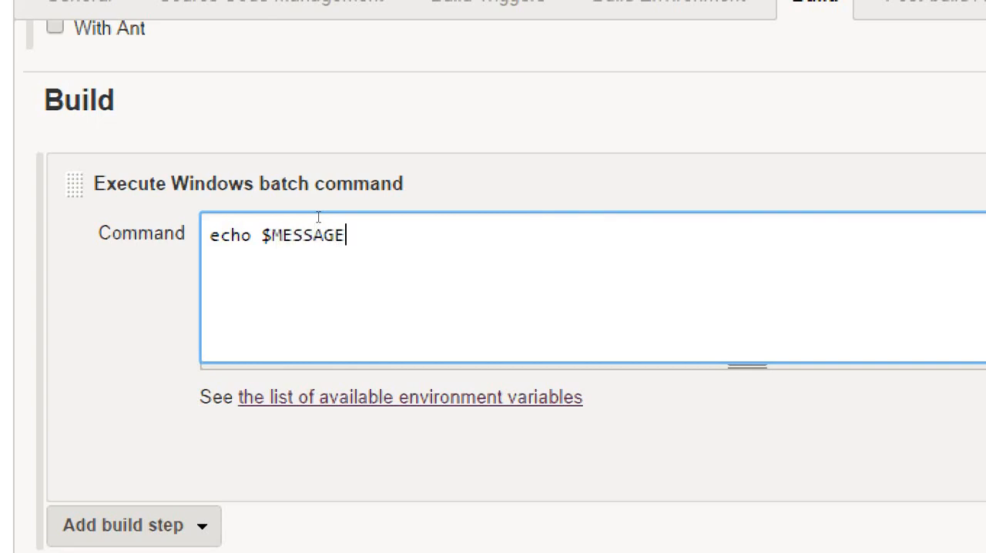
{"action": "key", "text": "BackSpace"}
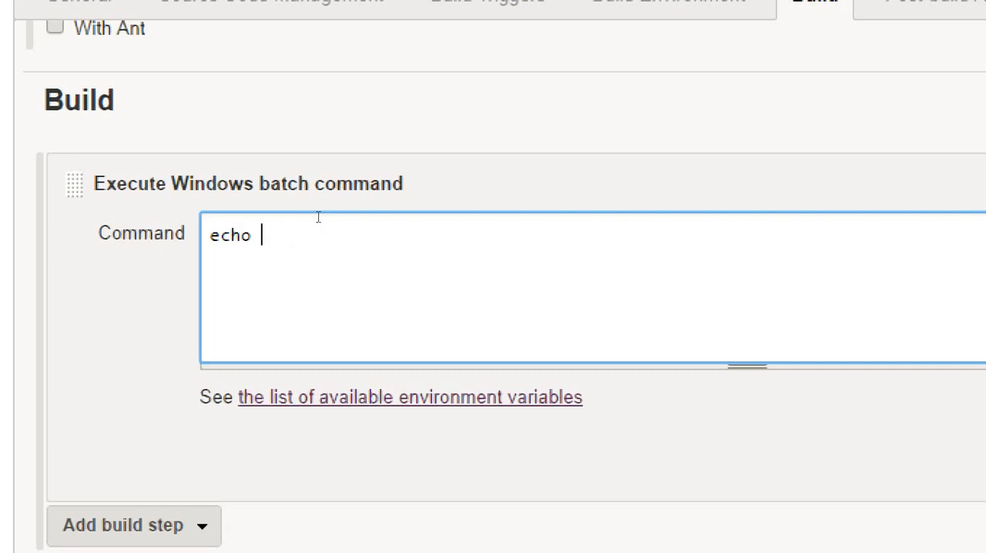
{"action": "type", "text": "%MESSAGE%"}
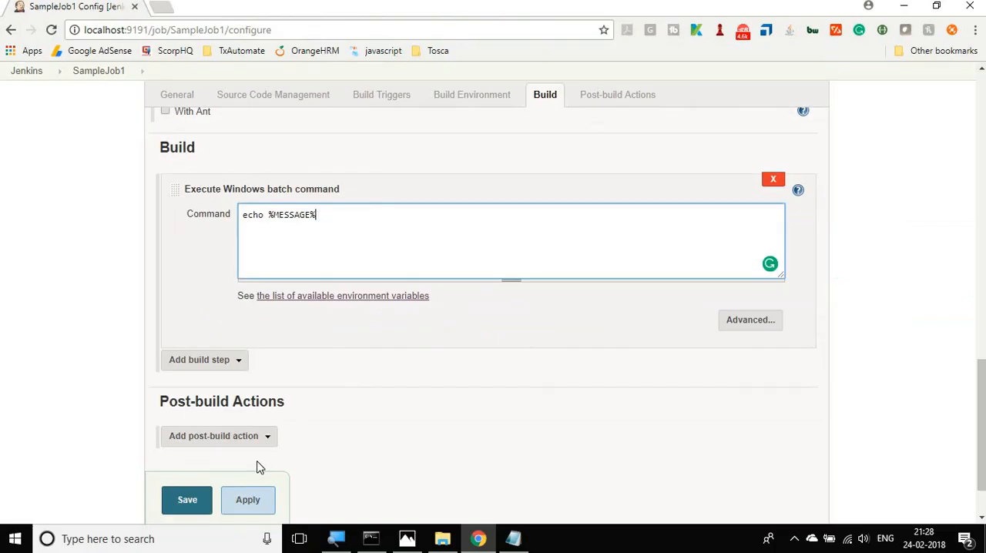
Step: Save SampleJob1 and build it with parameters, MESSAGE set to Hi
{"action": "left_click", "coordinate": [187, 499]}
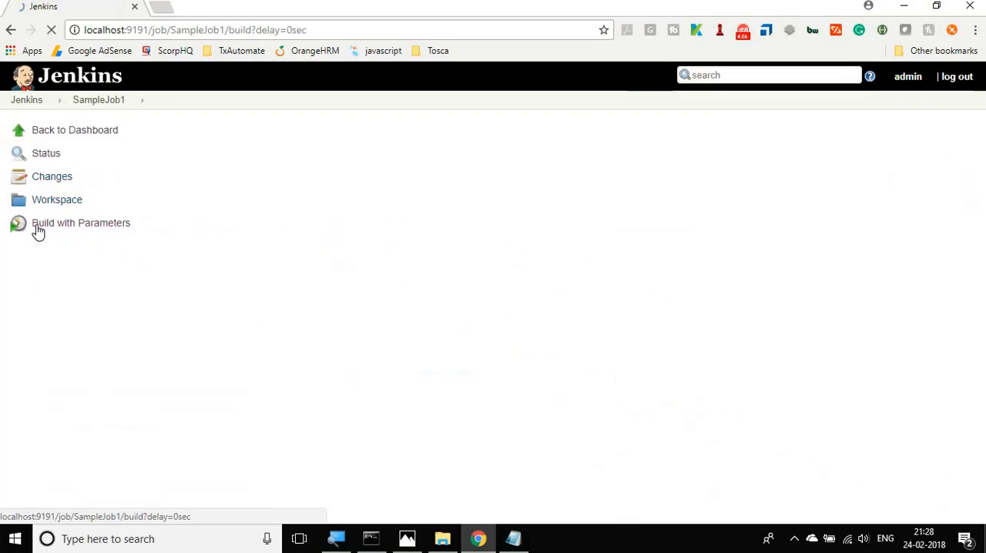
{"action": "left_click", "coordinate": [81, 222]}
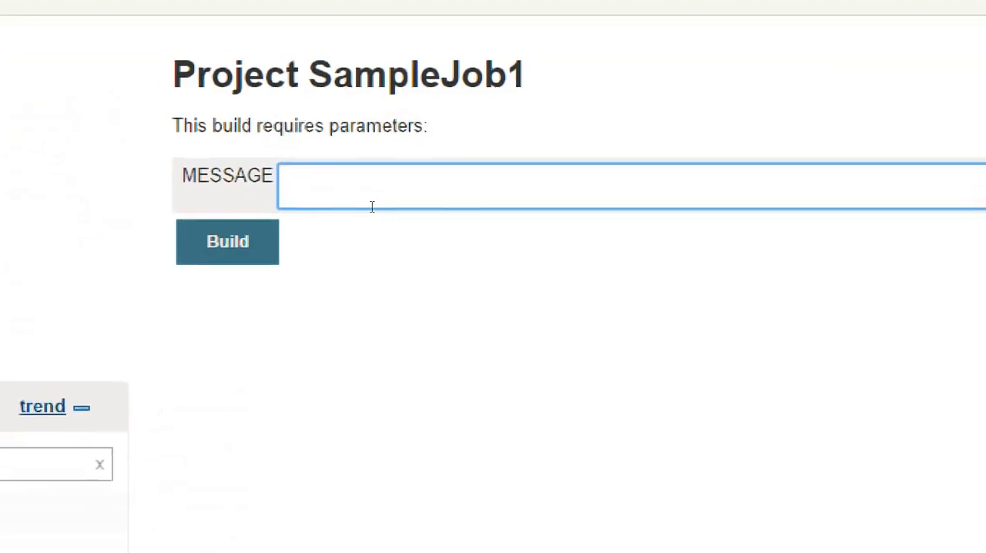
{"action": "type", "text": "hl"}
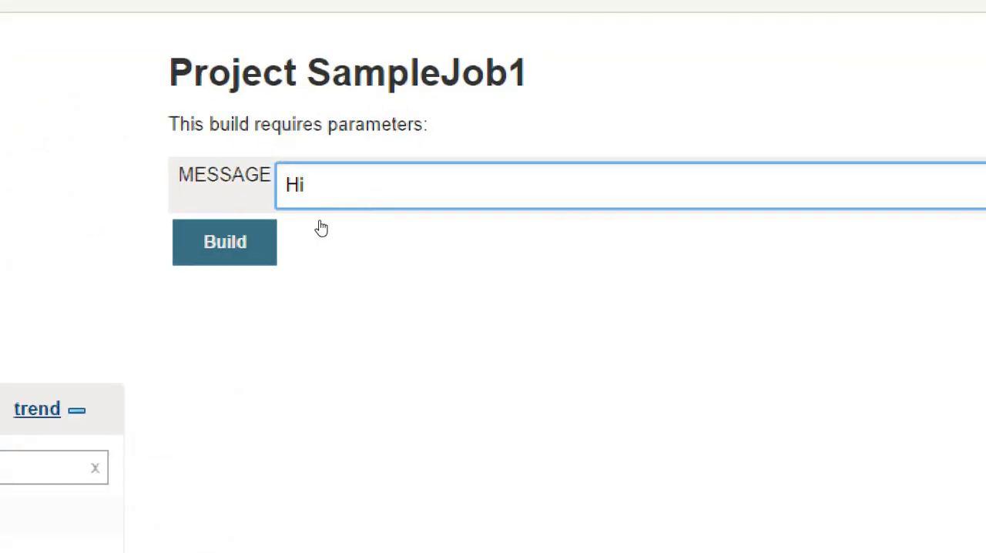
{"action": "left_click", "coordinate": [225, 242]}
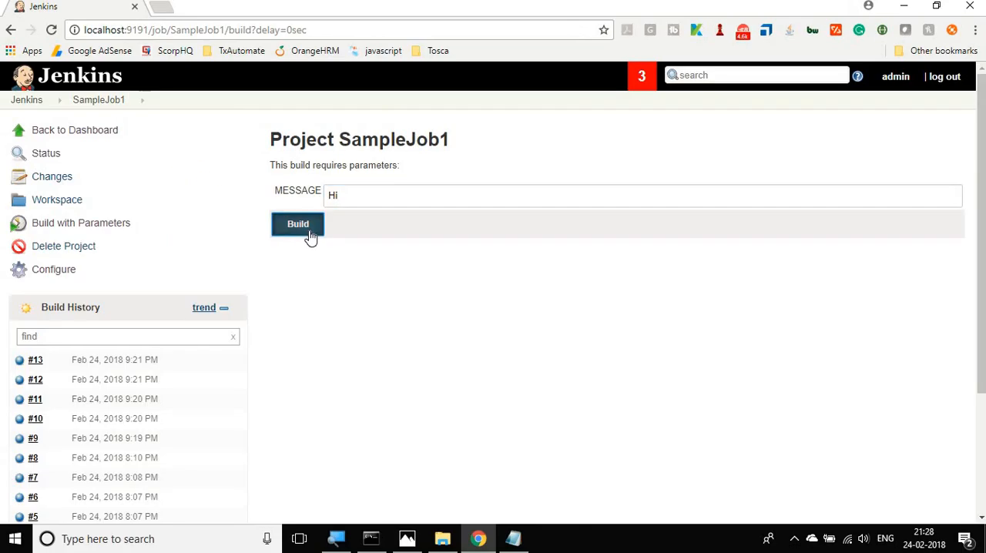
{"action": "left_click", "coordinate": [297, 224]}
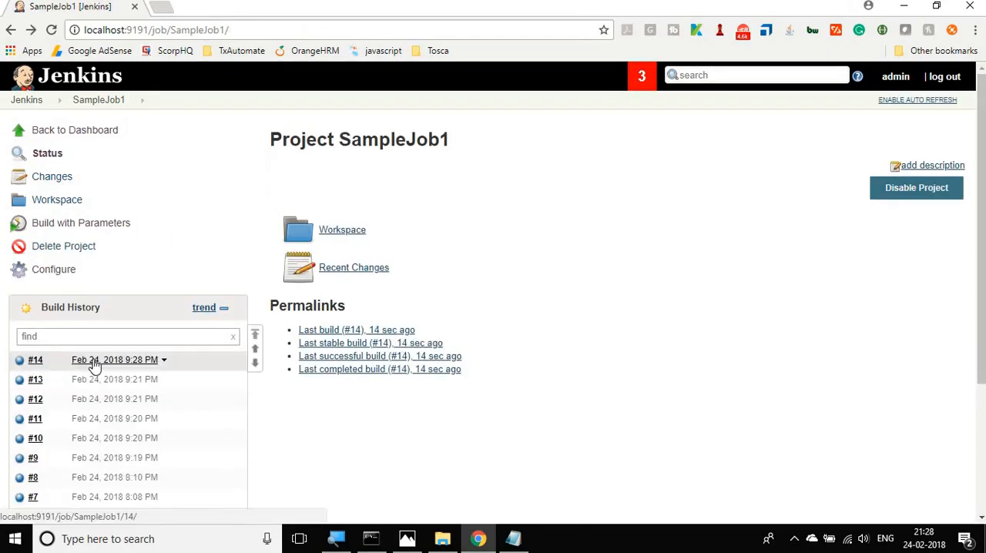
Step: View build #14's console output showing Hi and SUCCESS, then open a new tab
{"action": "left_click", "coordinate": [35, 360]}
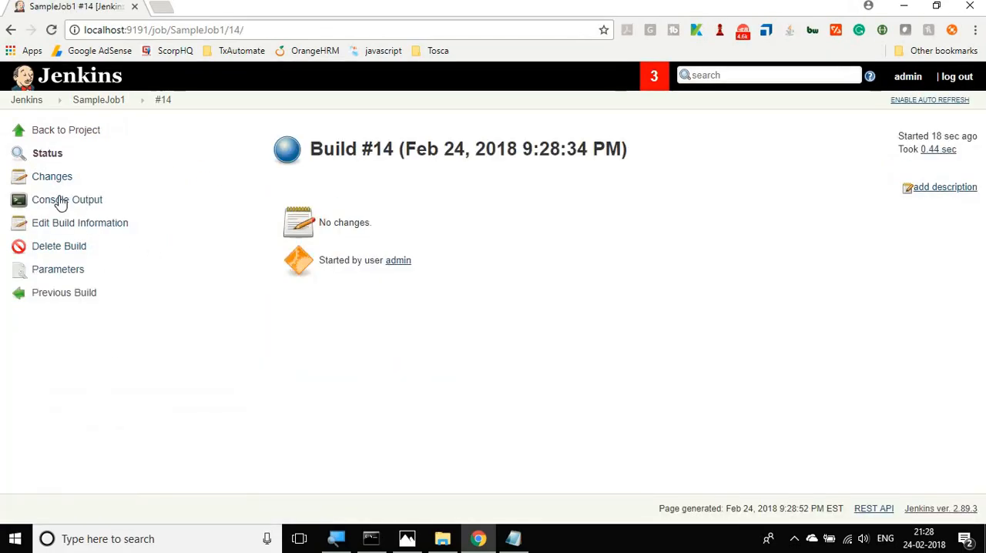
{"action": "left_click", "coordinate": [66, 200]}
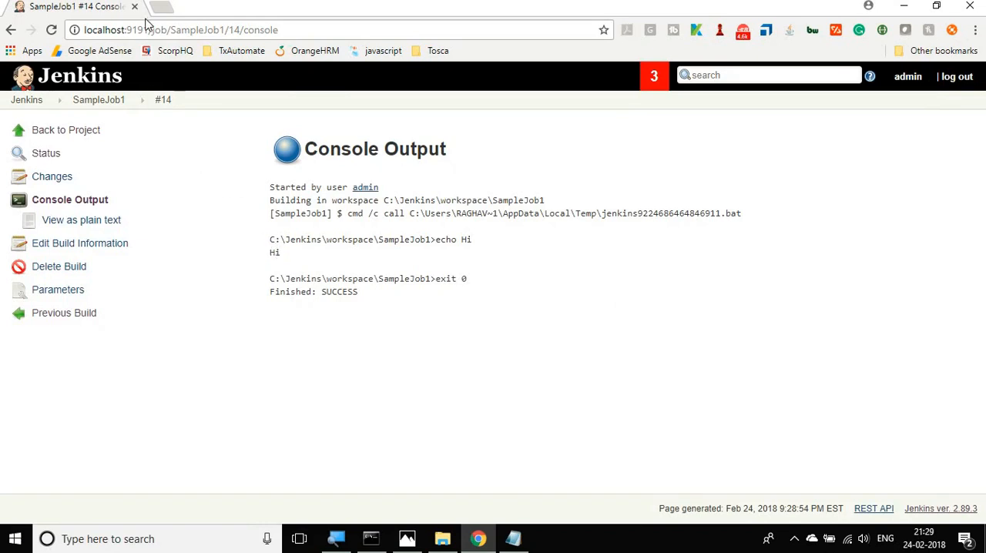
{"action": "left_click", "coordinate": [169, 6]}
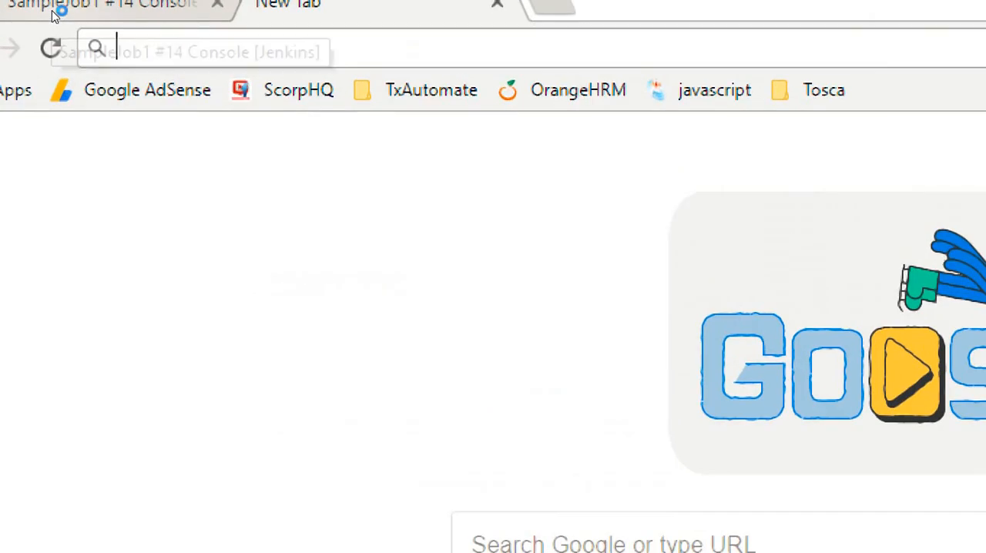
Step: Open the automationstepbystep channel's Jenkins Tips n Tricks playlist page on YouTube
{"action": "type", "text": "youtube.com/automationstepbystep"}
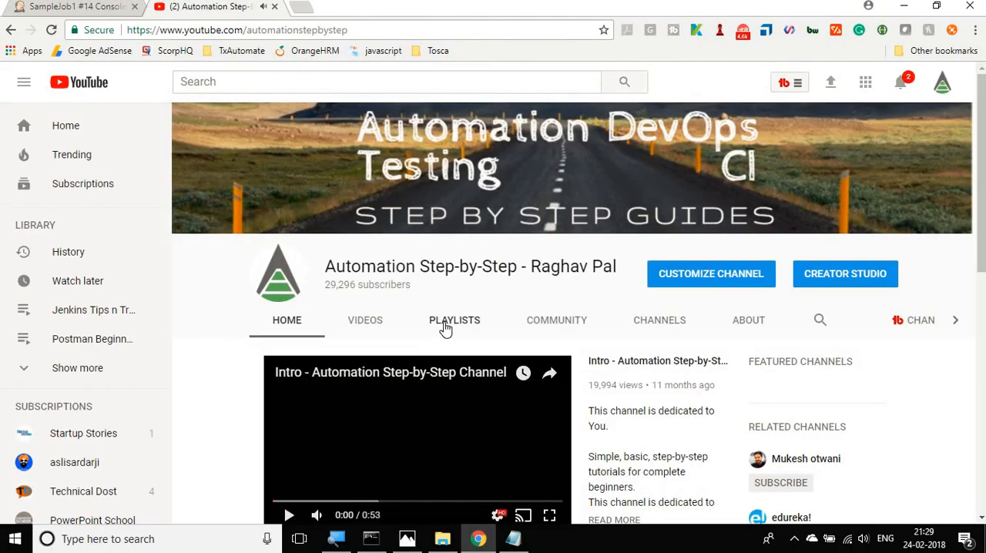
{"action": "left_click", "coordinate": [454, 320]}
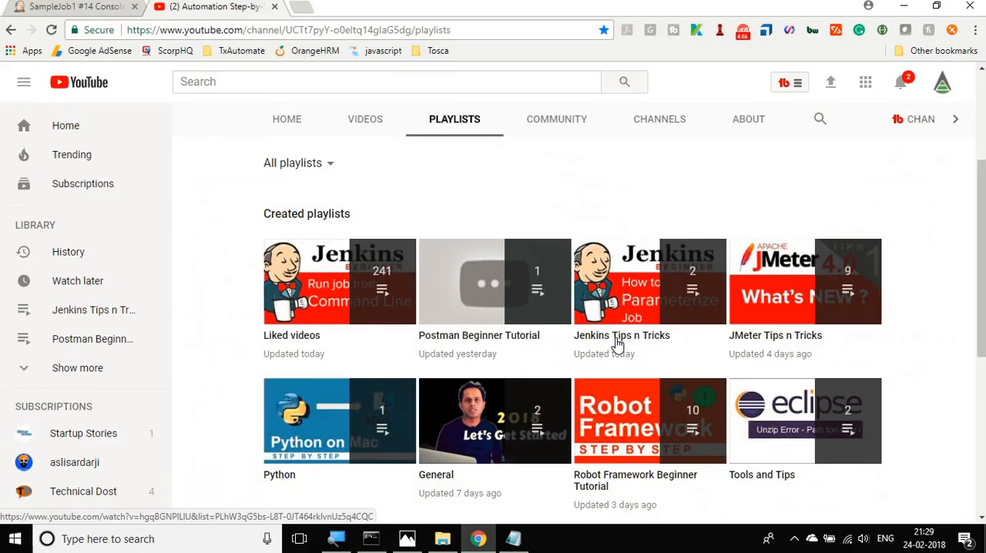
{"action": "left_click", "coordinate": [648, 281]}
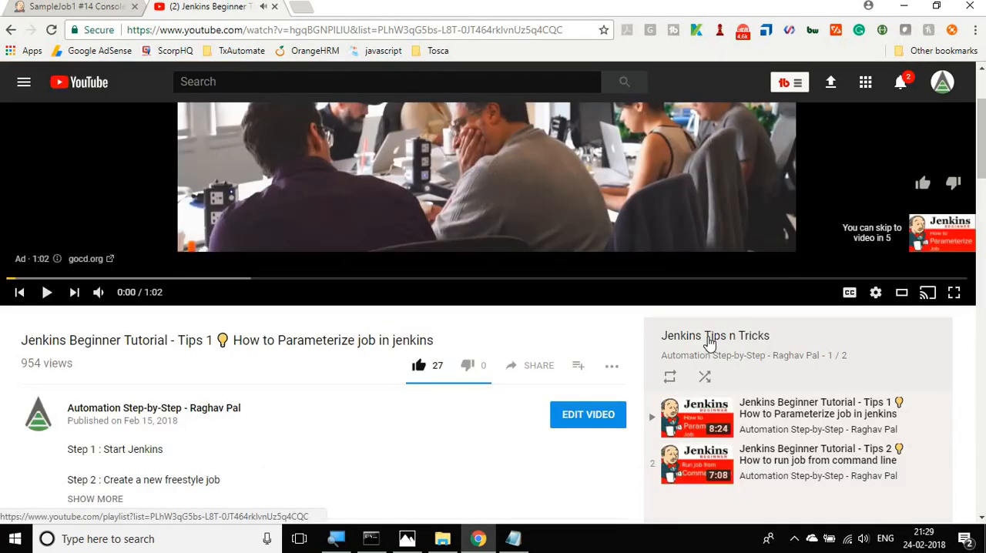
{"action": "left_click", "coordinate": [715, 335]}
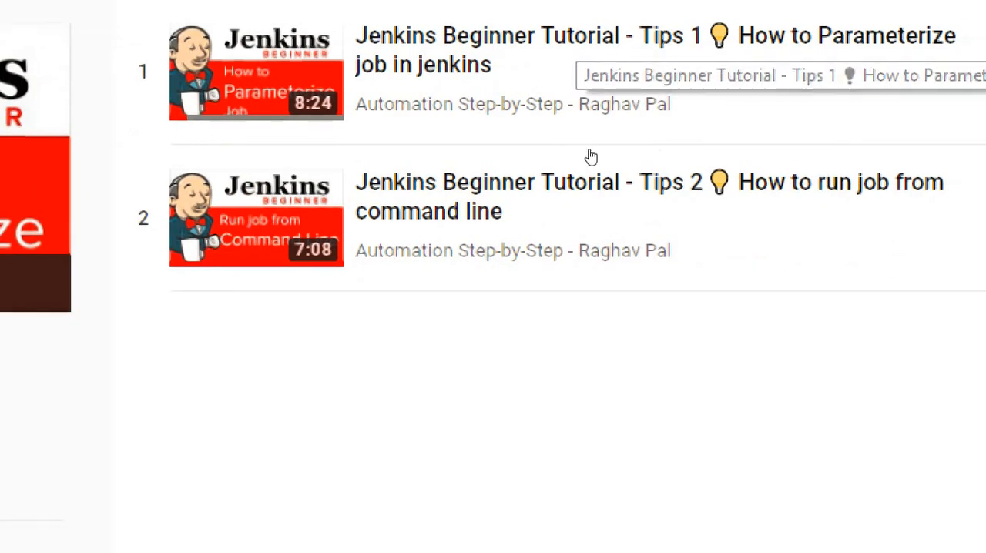
{"action": "mouse_move", "coordinate": [839, 218]}
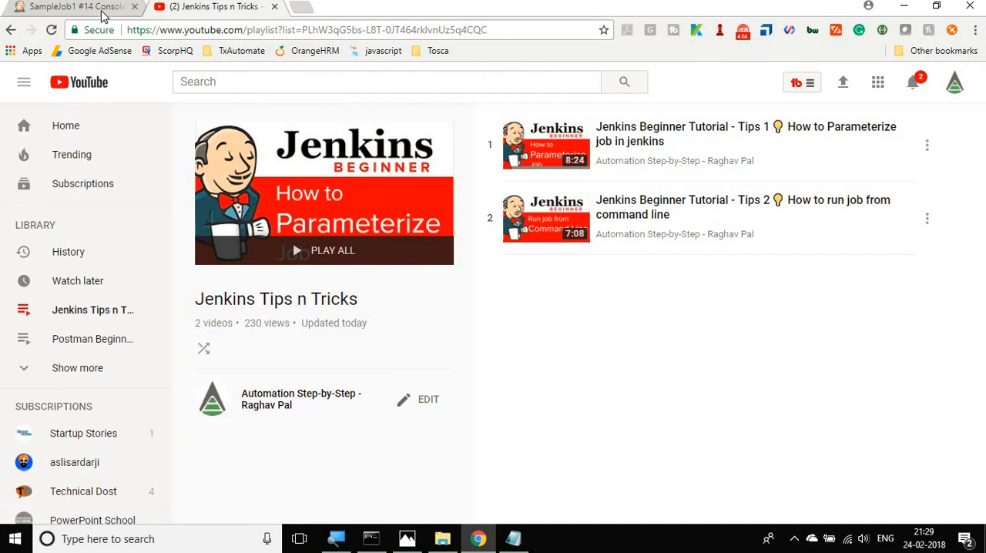
Step: Return to Jenkins and load the localhost:9191/cli commands page in a new tab
{"action": "left_click", "coordinate": [69, 6]}
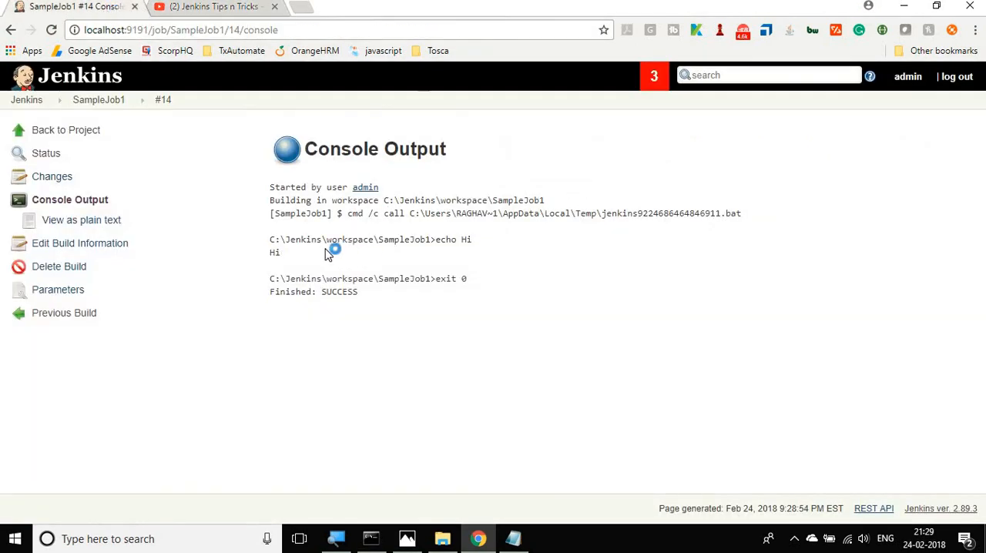
{"action": "left_click", "coordinate": [245, 6]}
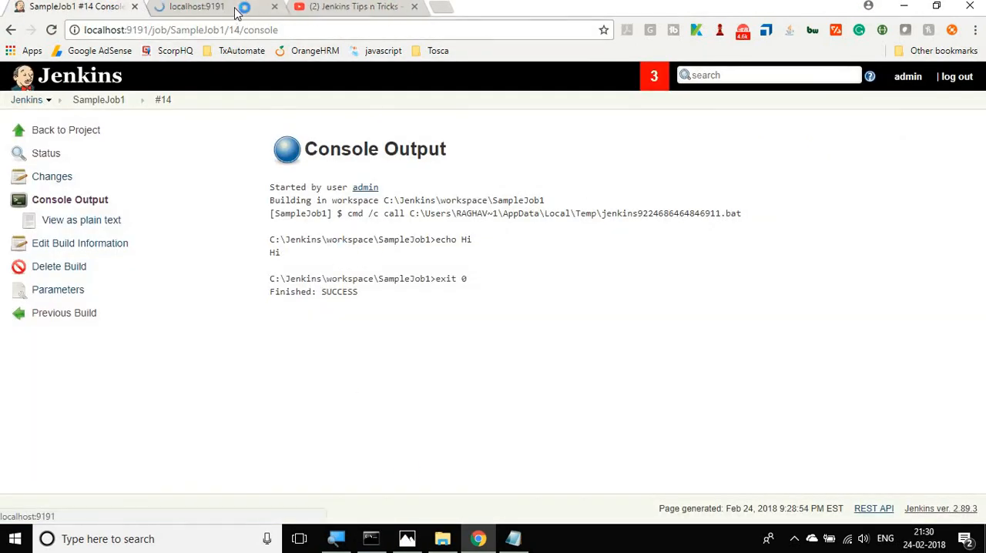
{"action": "left_click", "coordinate": [197, 6]}
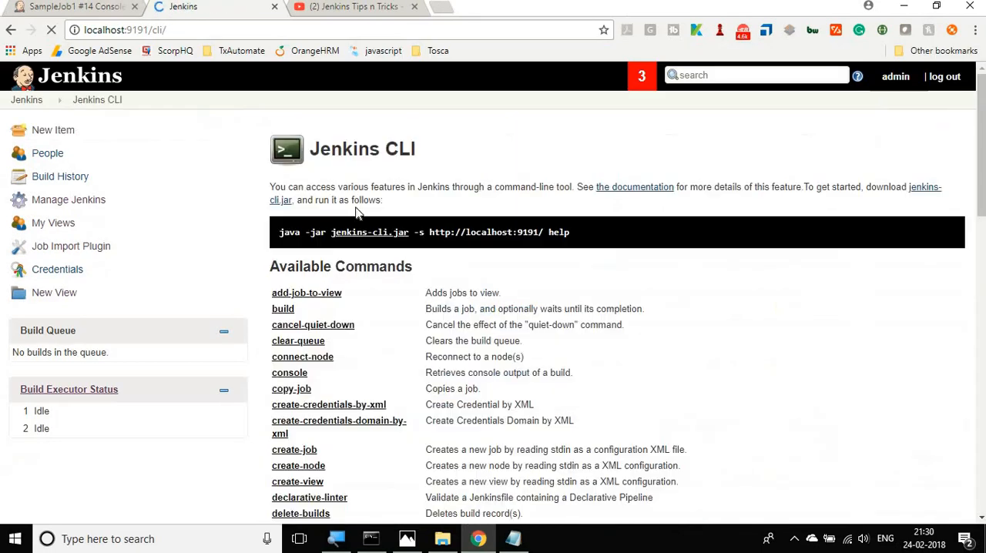
{"action": "mouse_move", "coordinate": [919, 192]}
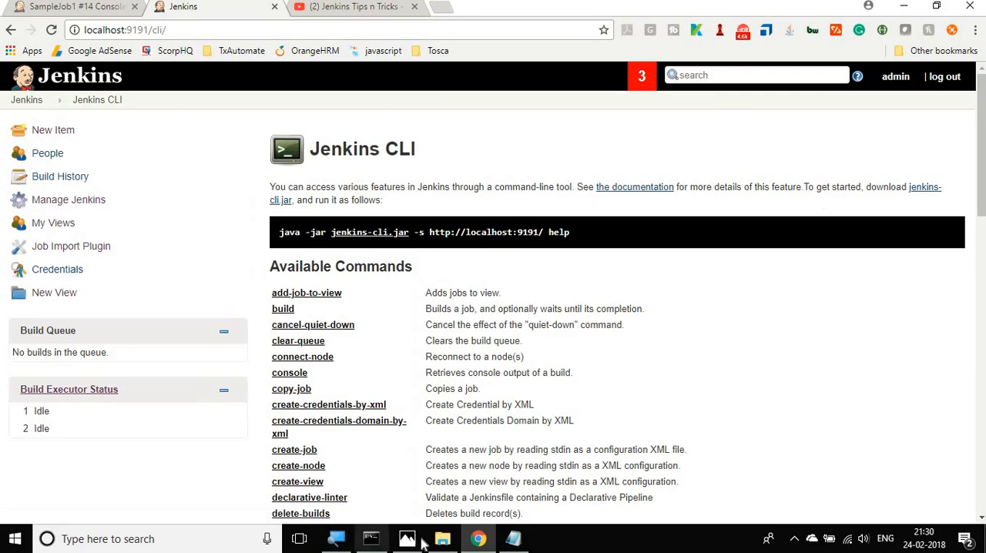
Step: Launch Command Prompt and cd into Desktop\Quick Tools\Jenkins, which holds jenkins-cli.jar
{"action": "left_click", "coordinate": [441, 539]}
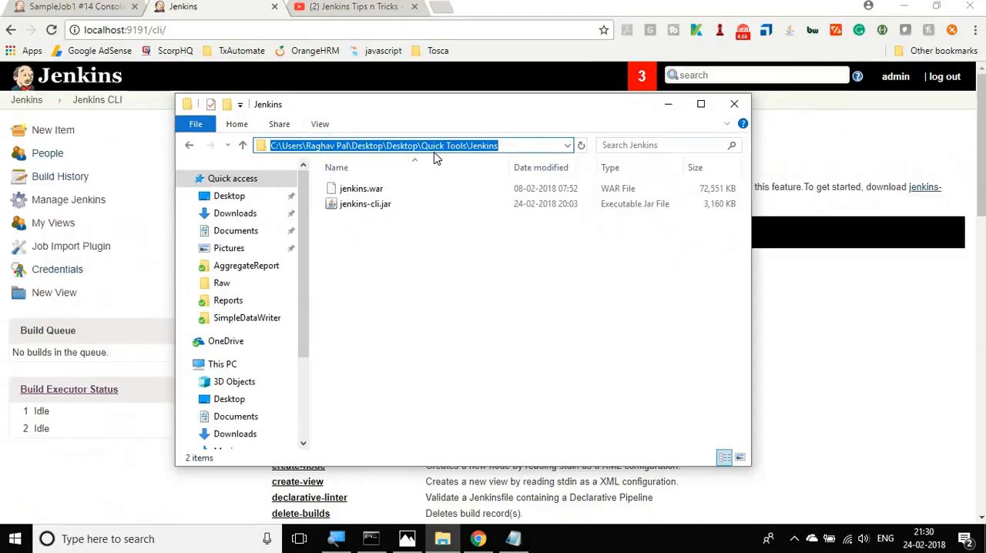
{"action": "type", "text": "cmd"}
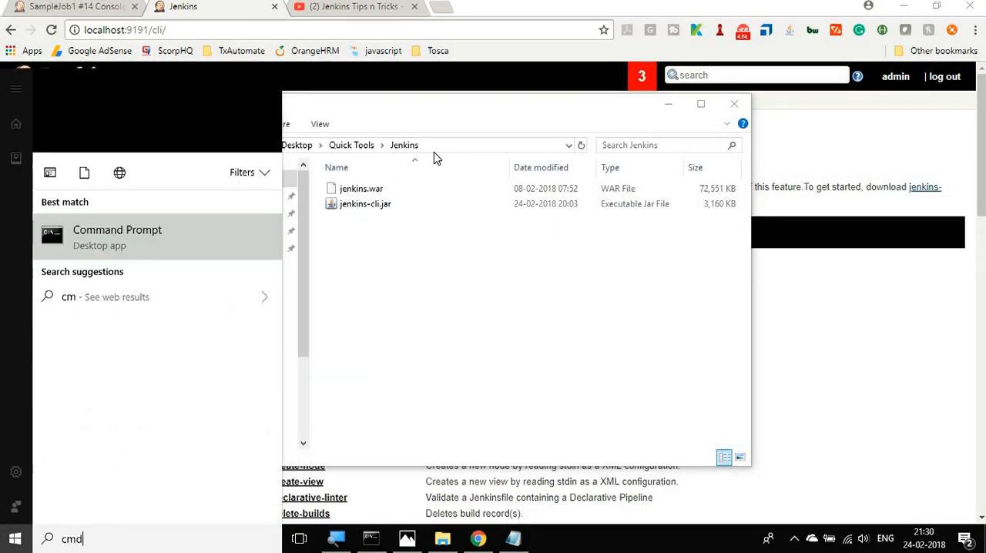
{"action": "left_click", "coordinate": [117, 237]}
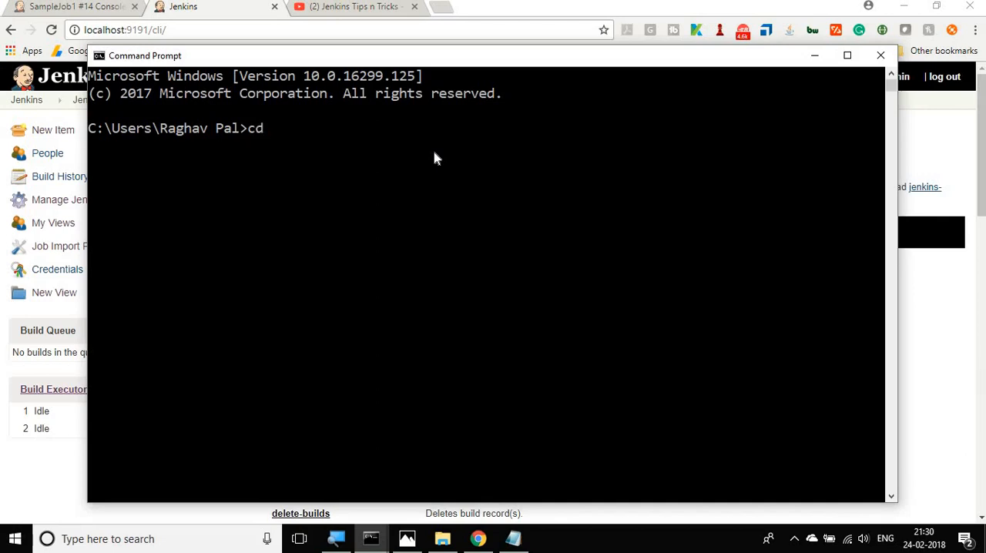
{"action": "type", "text": "C:\\Users\\Raghav Pal\\Desktop\\Desktop\\Quick Tools\\Jenkins"}
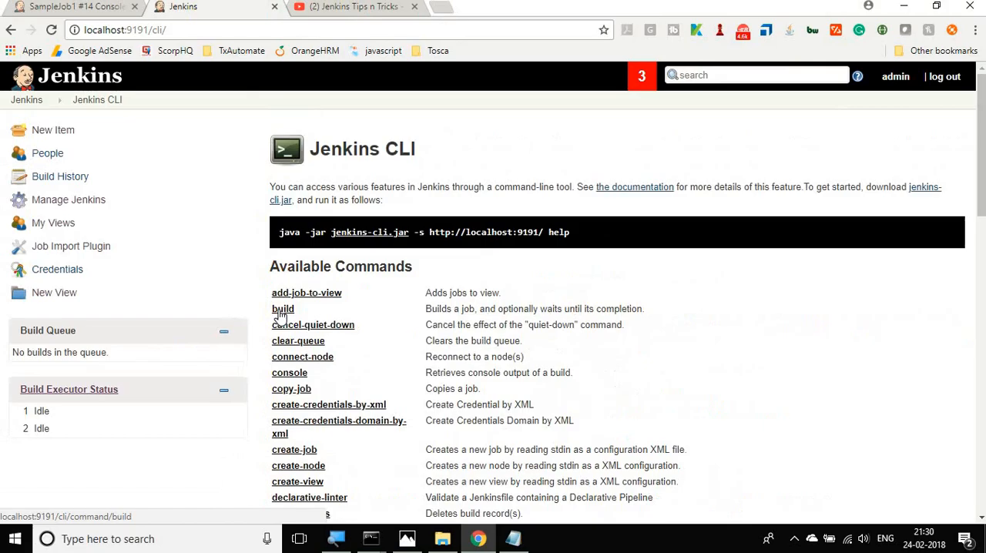
Step: Run the jenkins-cli build SampleJob1 command, which fails for missing Job/Build permission
{"action": "left_click", "coordinate": [283, 308]}
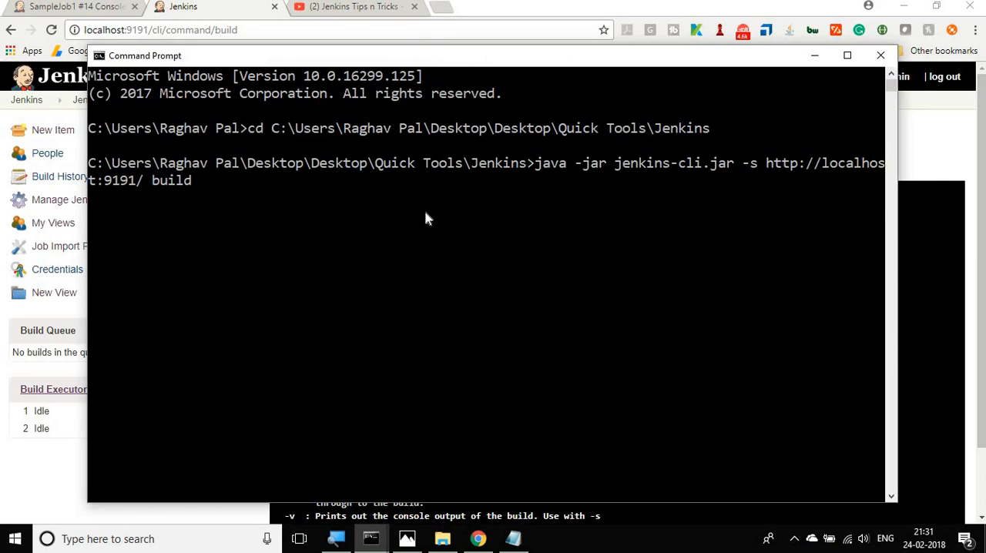
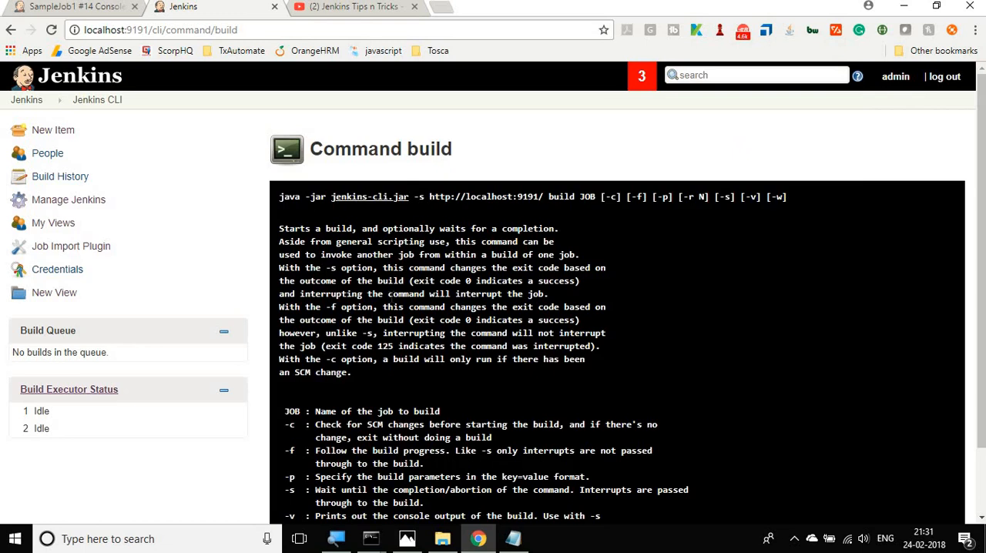
Step: Run the SampleJob1 CLI build as admin with -s (build #16), then verbose with -s -v (build #17)
{"action": "left_click", "coordinate": [371, 539]}
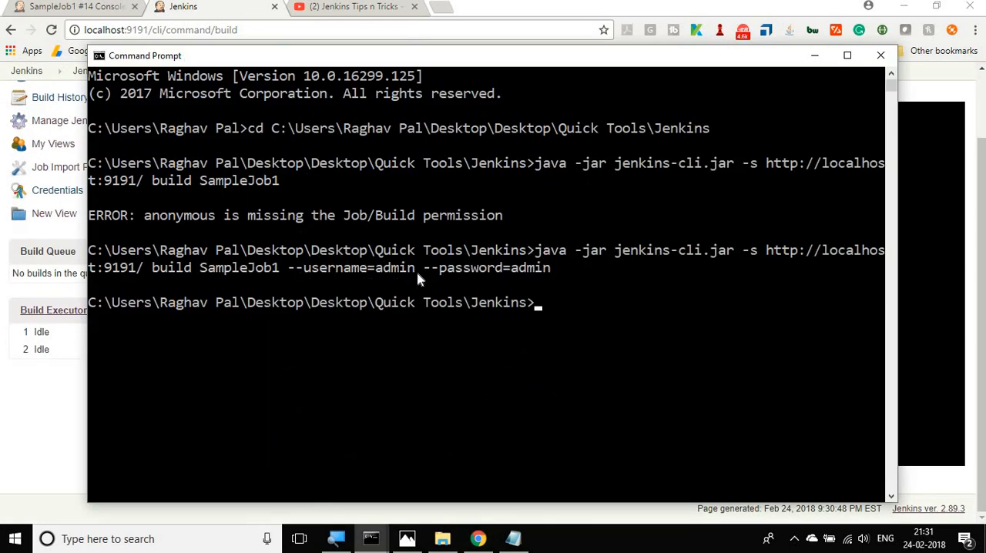
{"action": "type", "text": "java -jar jenkins-cli.jar -s http://localhost:9191/ build SampleJob1 --username=admin --password=admin -s"}
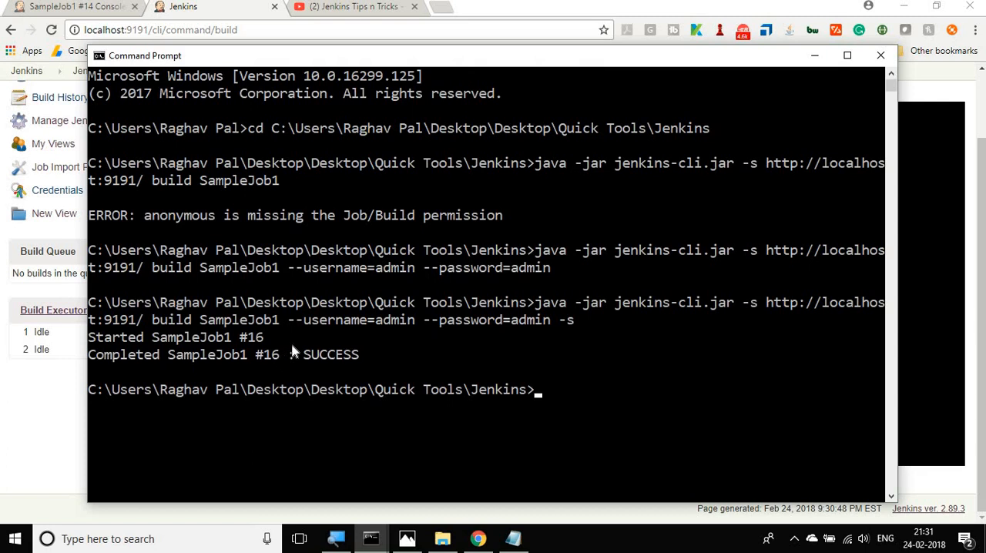
{"action": "mouse_move", "coordinate": [583, 395]}
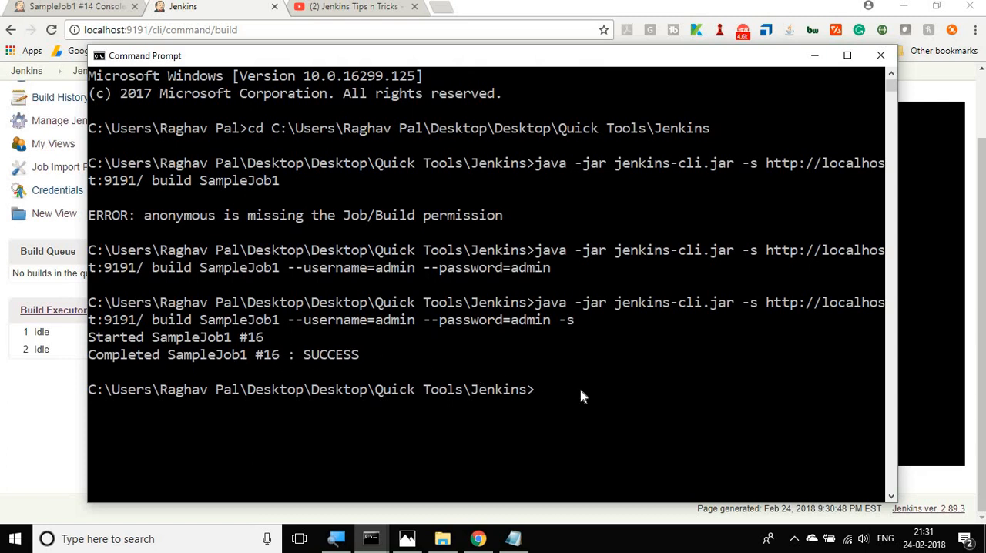
{"action": "type", "text": "java -jar jenkins-cli.jar -s http://localhost:9191/ build SampleJob1 --username=admin --password=admin -s -v"}
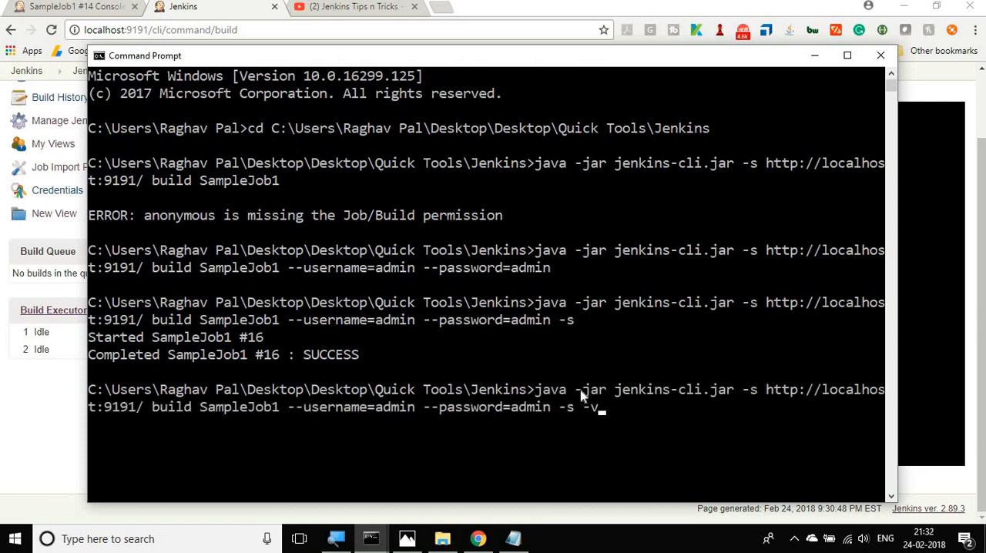
{"action": "key", "text": "enter"}
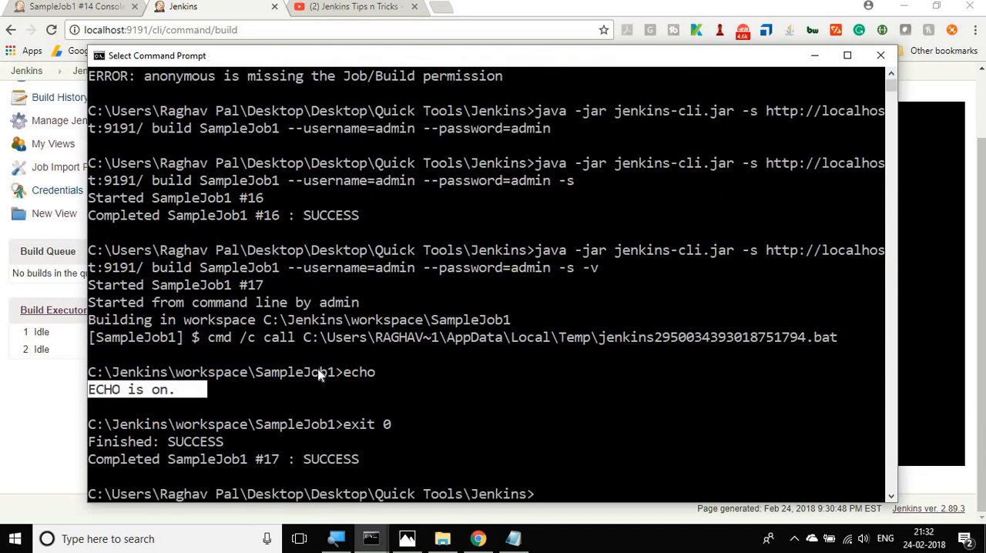
{"action": "mouse_move", "coordinate": [307, 391]}
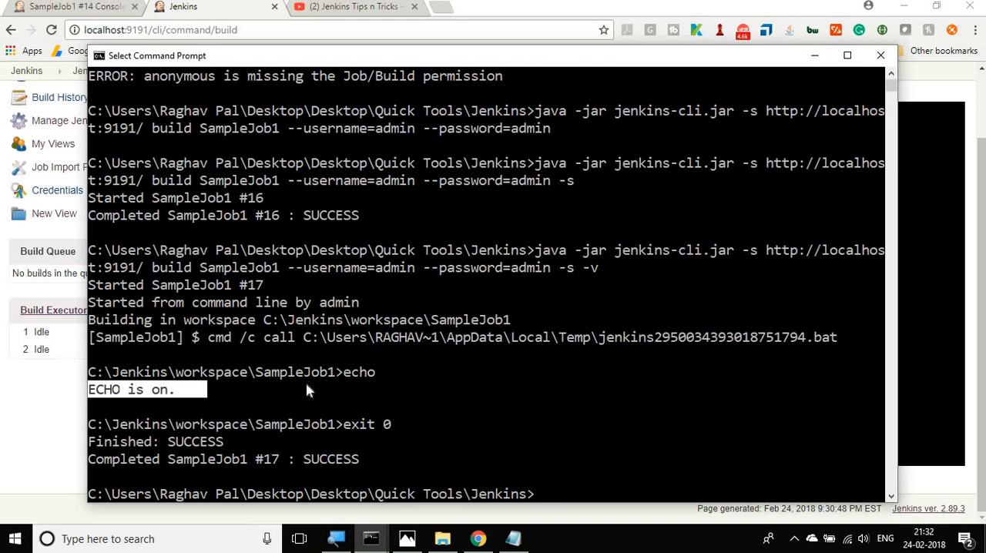
{"action": "mouse_move", "coordinate": [302, 395]}
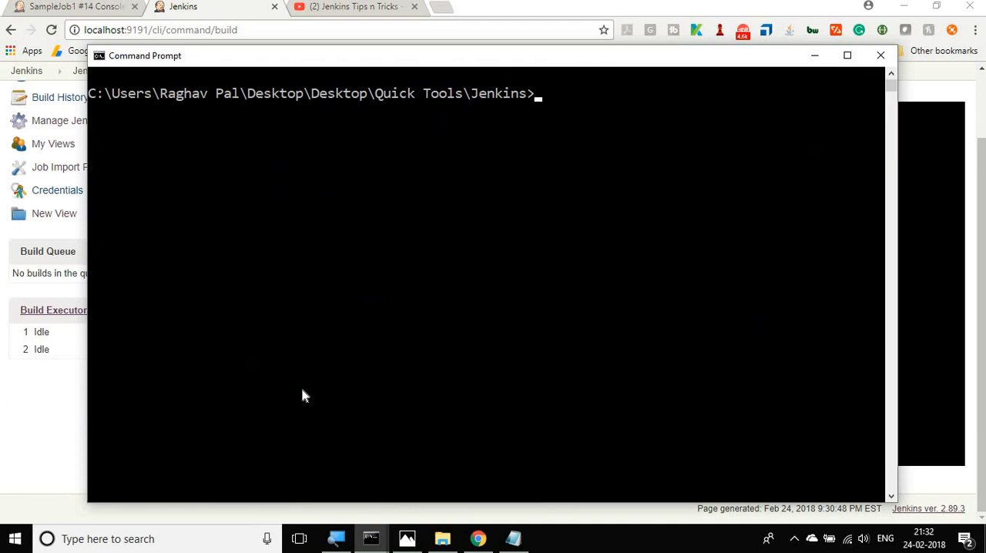
Step: Clear the screen and rerun the SampleJob1 build with -p MESSAGE=Hello, producing build #18
{"action": "type", "text": "cls"}
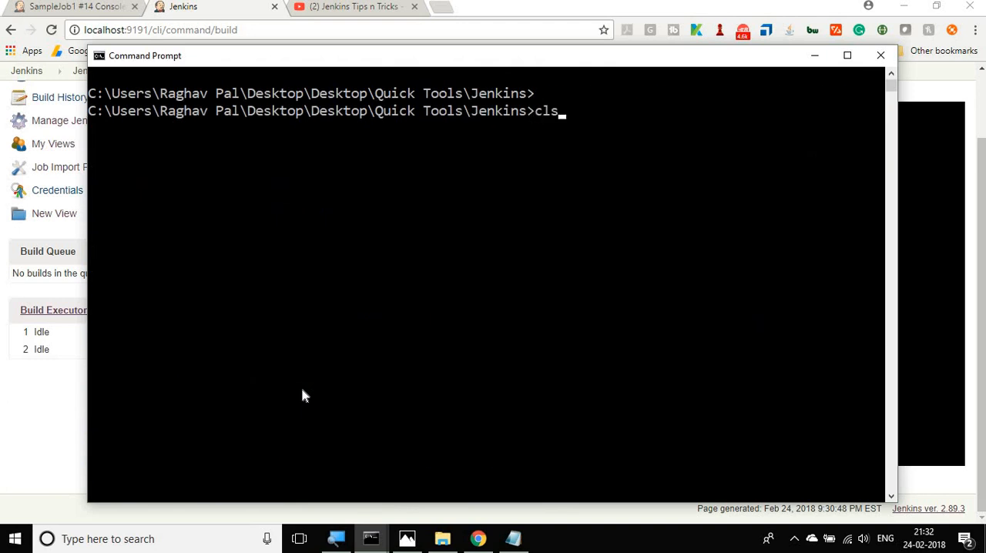
{"action": "type", "text": "java -jar jenkins-cli.jar -s http://localhost:9191/ build SampleJob1 --username=admin --password=admin -s -v"}
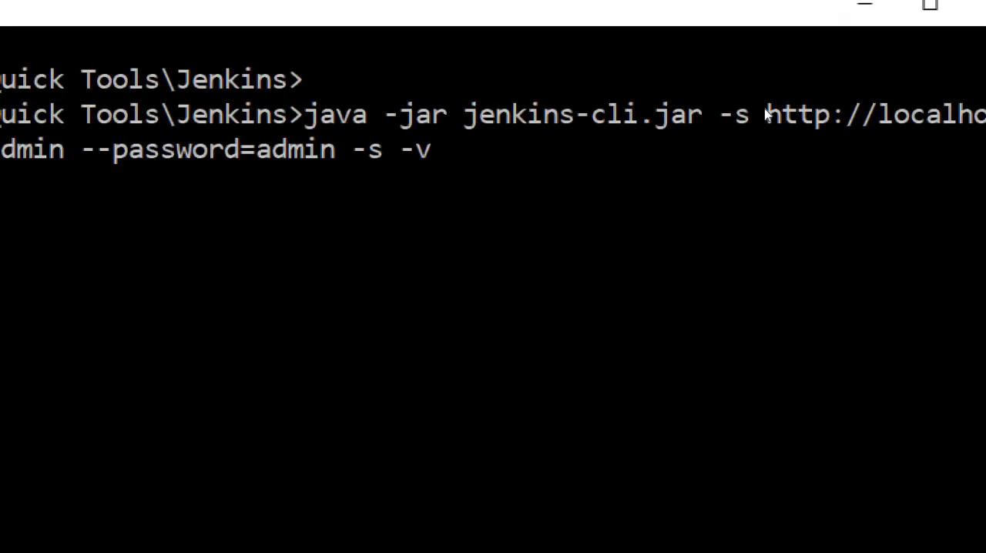
{"action": "type", "text": "-p"}
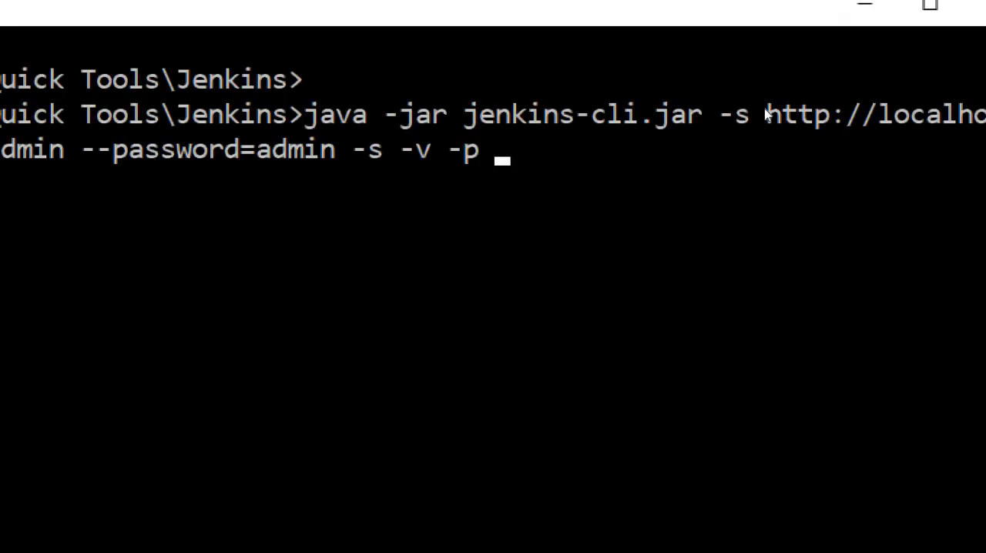
{"action": "type", "text": "MESSAGE"}
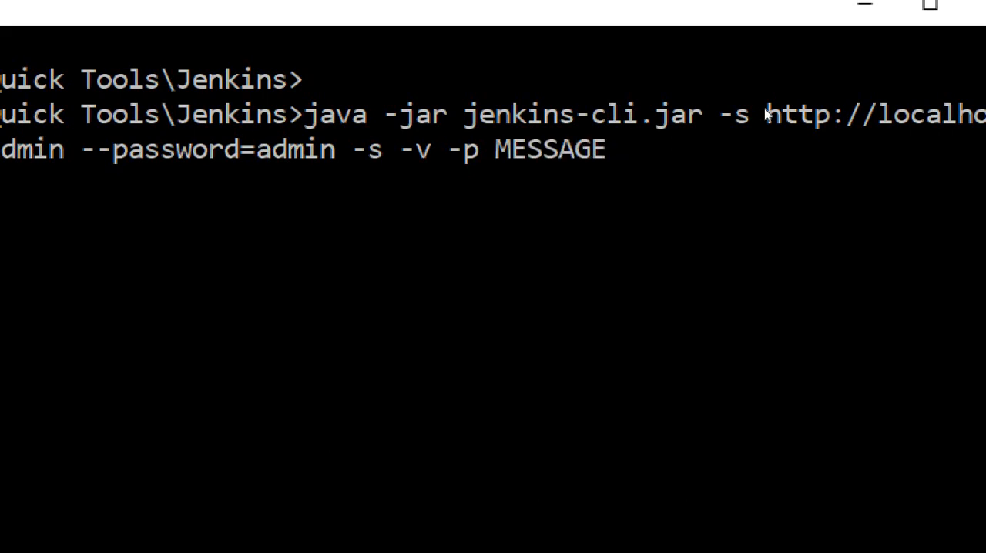
{"action": "type", "text": "="}
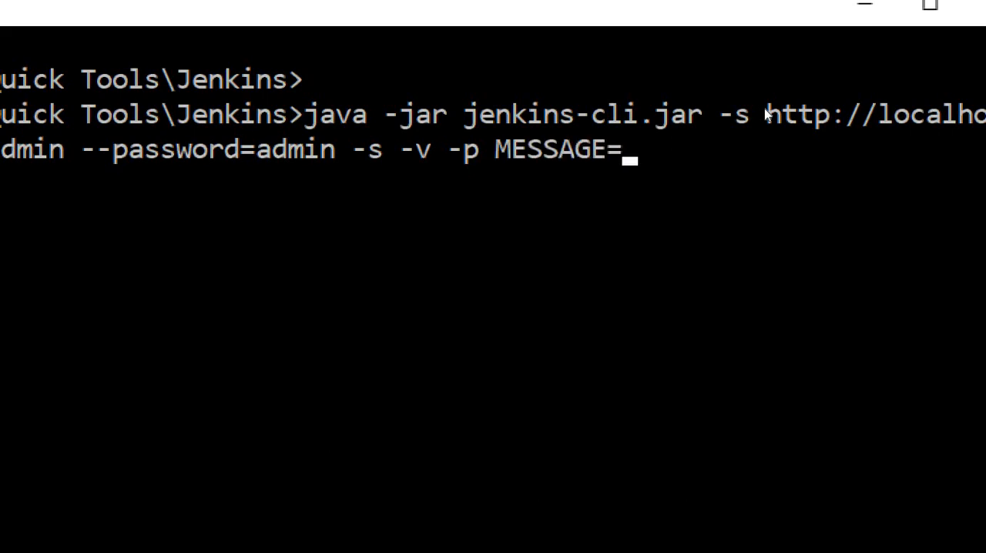
{"action": "type", "text": "Hee"}
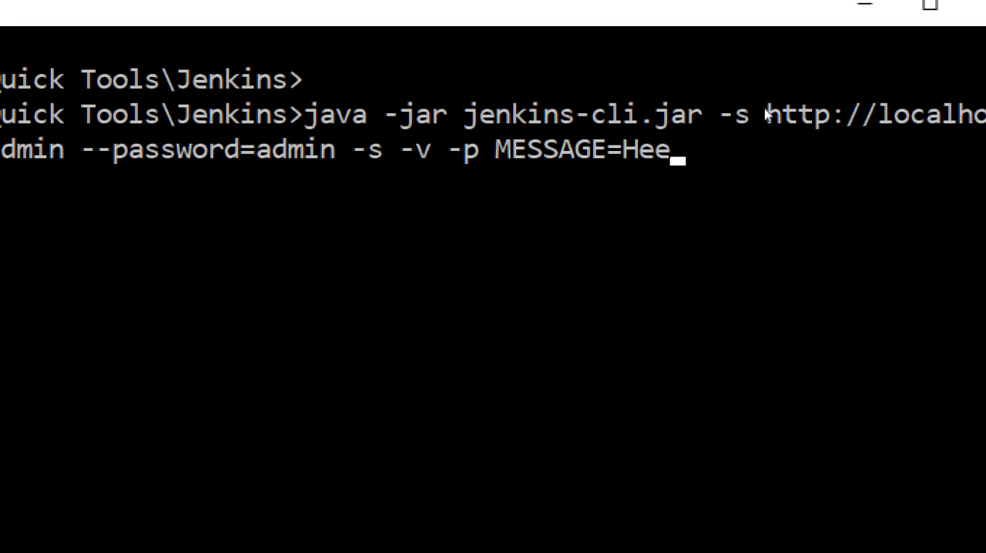
{"action": "type", "text": "llo"}
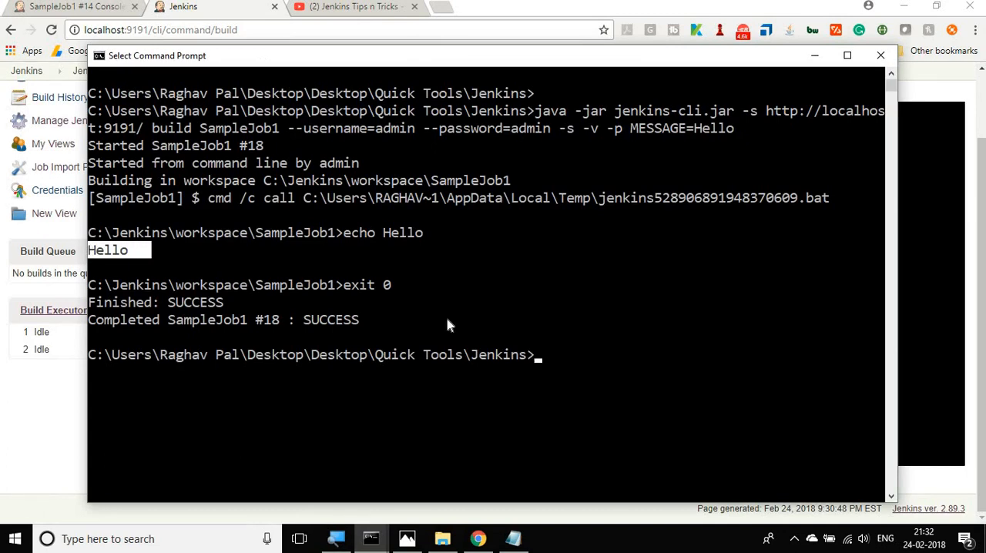
{"action": "type", "text": "cl"}
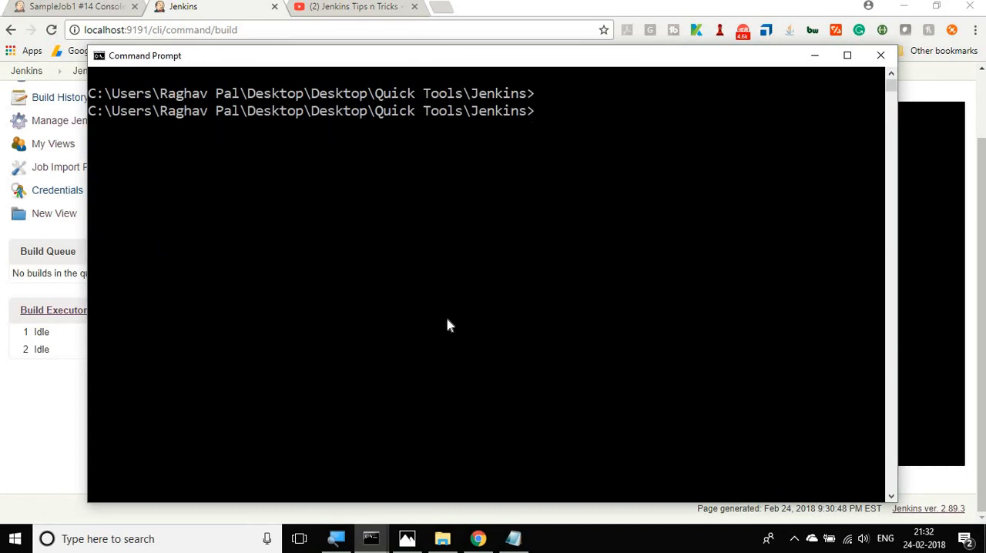
Step: Rerun the SampleJob1 build with -p MESSAGE="Hello World..." so build #19 echoes it
{"action": "type", "text": "java -jar jenkins-cli.jar -s http://localhost:9191/ build SampleJob1 --username=admin --password=admin -s -v -p MESSAGE=Hello"}
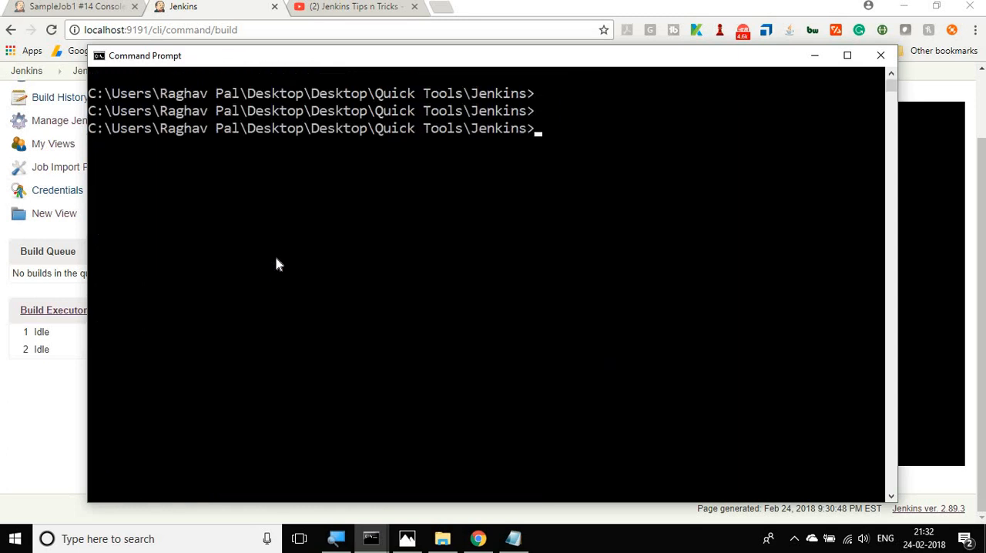
{"action": "type", "text": "java -jar jenkins-cli.jar -s http://localhost:9191/ build SampleJob1 --username=admin --password=admin -s -v -p MESSAGE=Hello World..."}
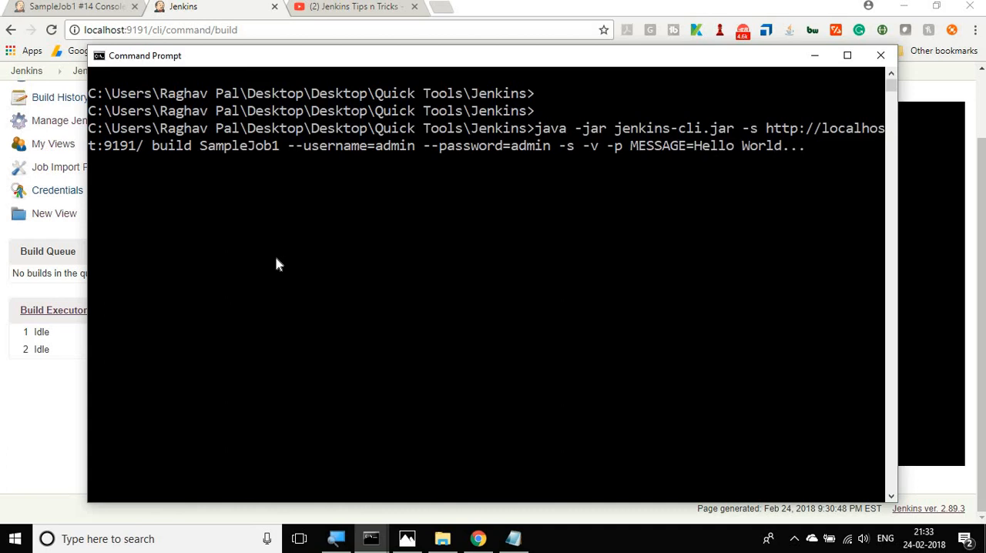
{"action": "type", "text": "\"Hello_World"}
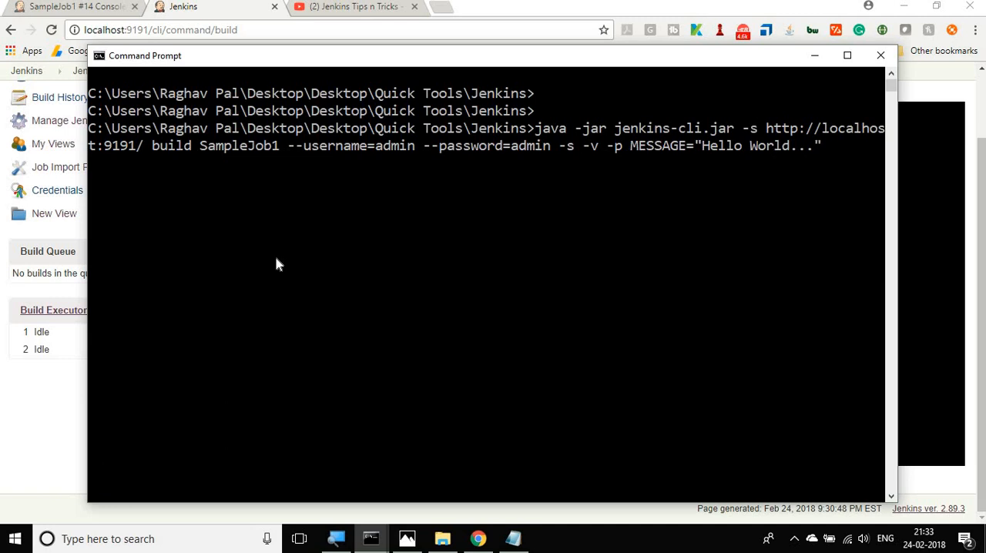
{"action": "key", "text": "enter"}
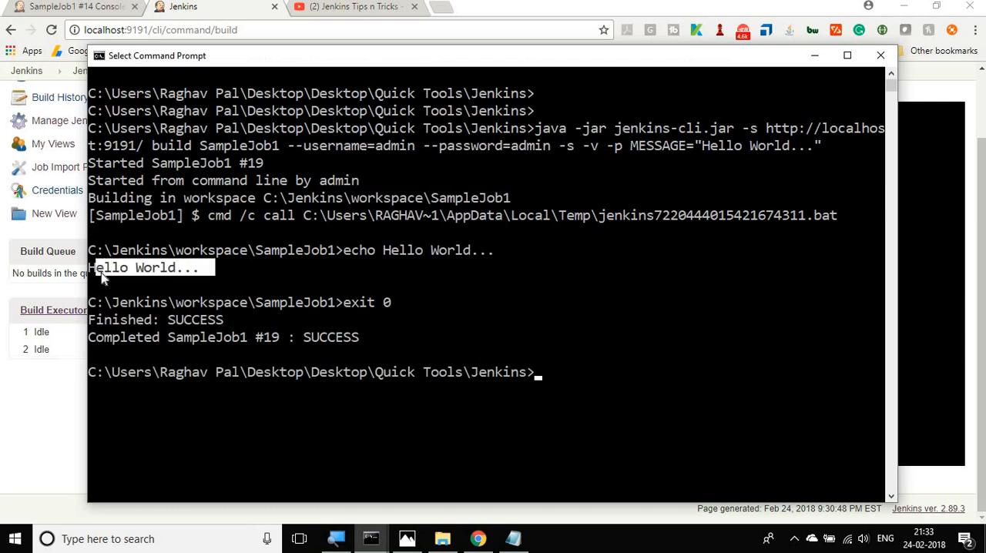
{"action": "mouse_move", "coordinate": [571, 525]}
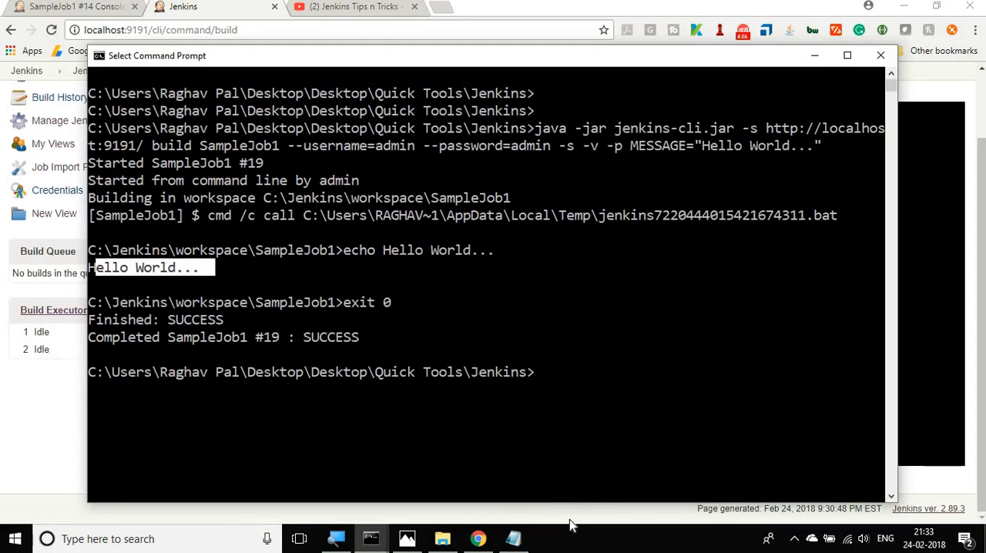